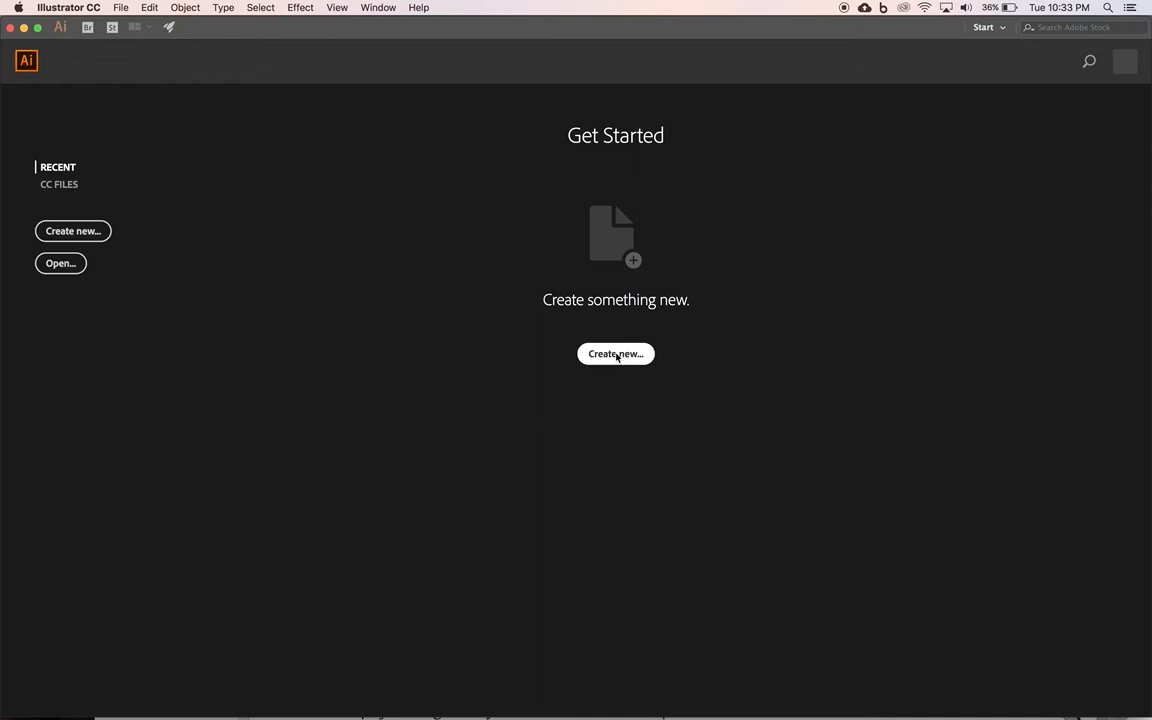
- Create an Art & Illustration document 8 in wide, 10 in tall, portrait
left_click(615, 353)
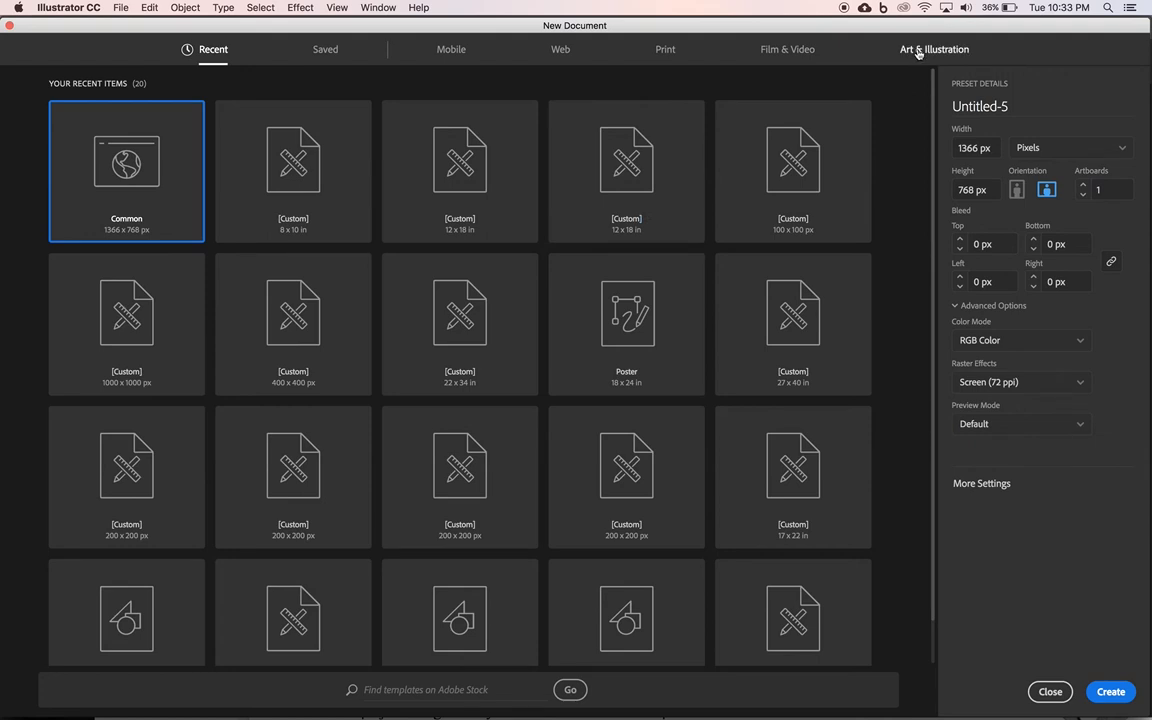
left_click(933, 49)
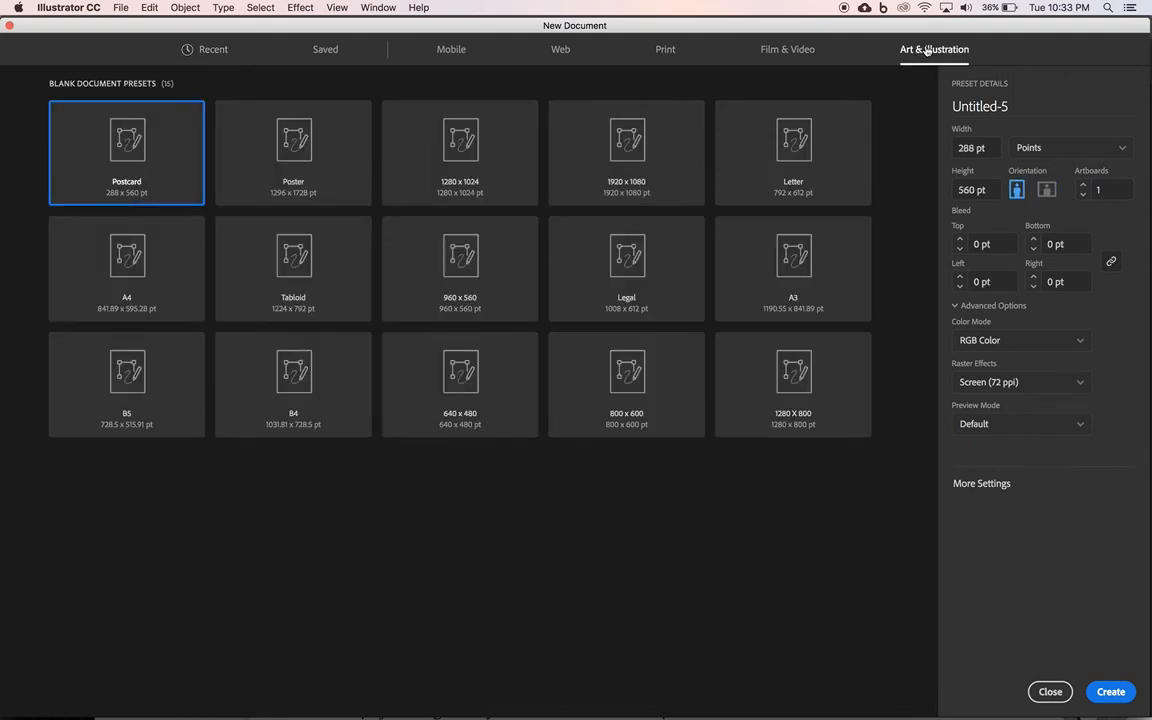
left_click(1070, 147)
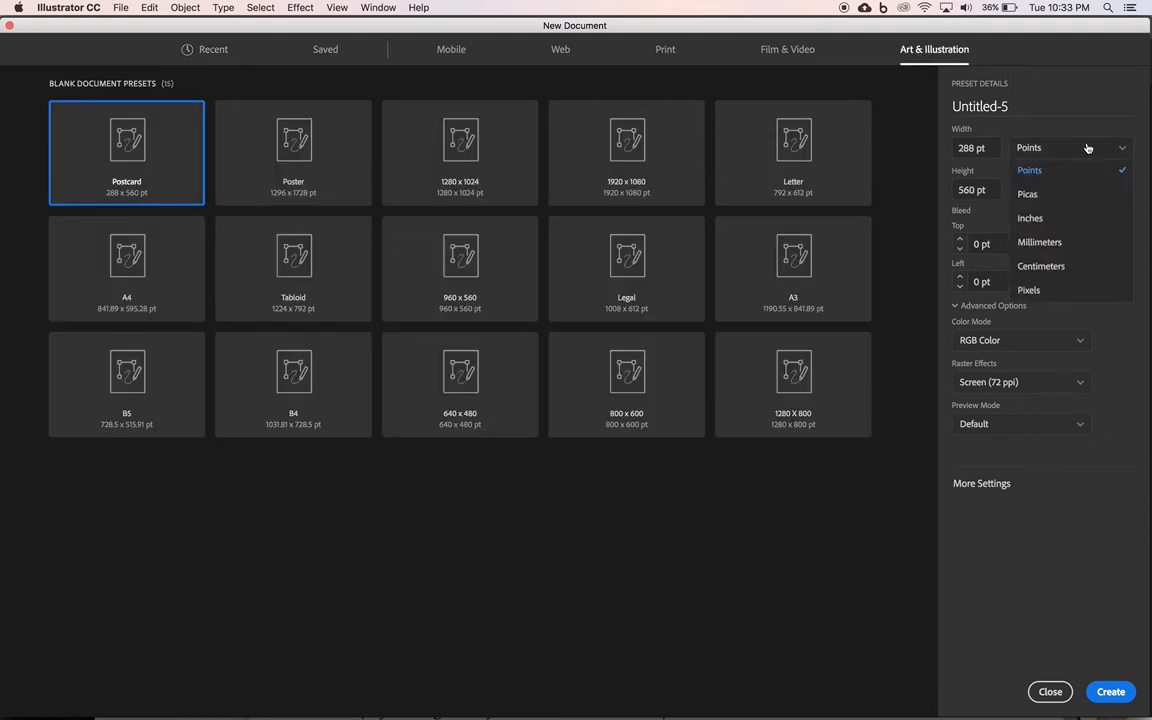
left_click(1030, 218)
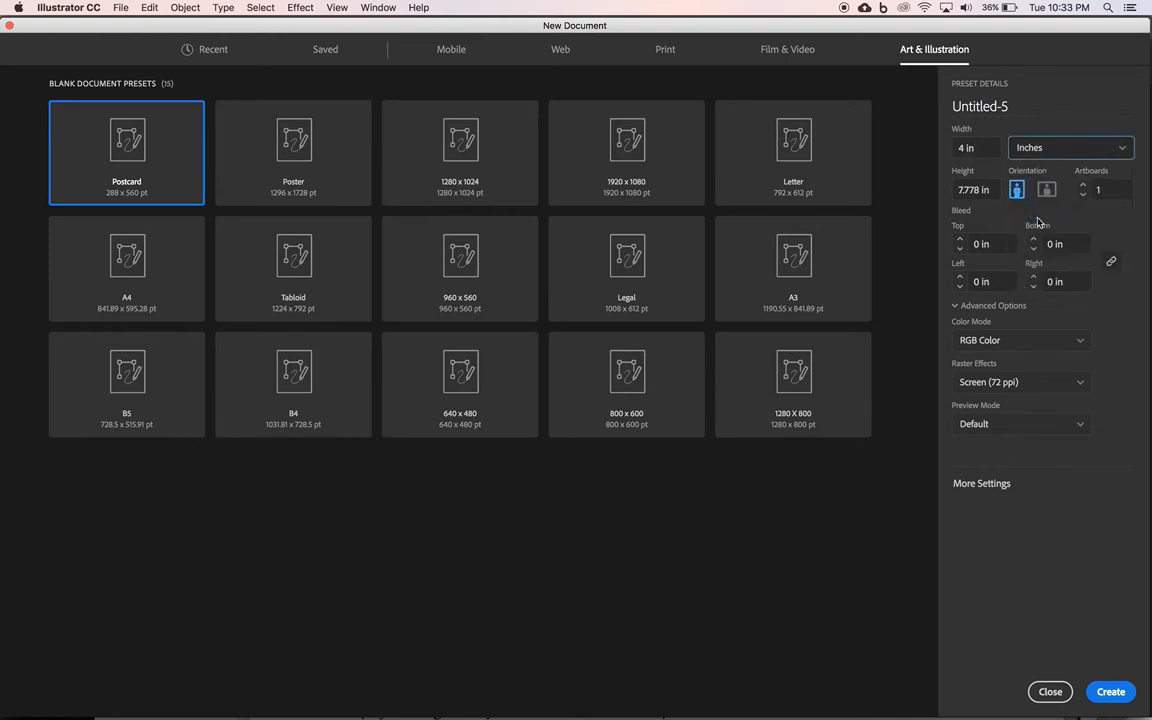
left_click(975, 147)
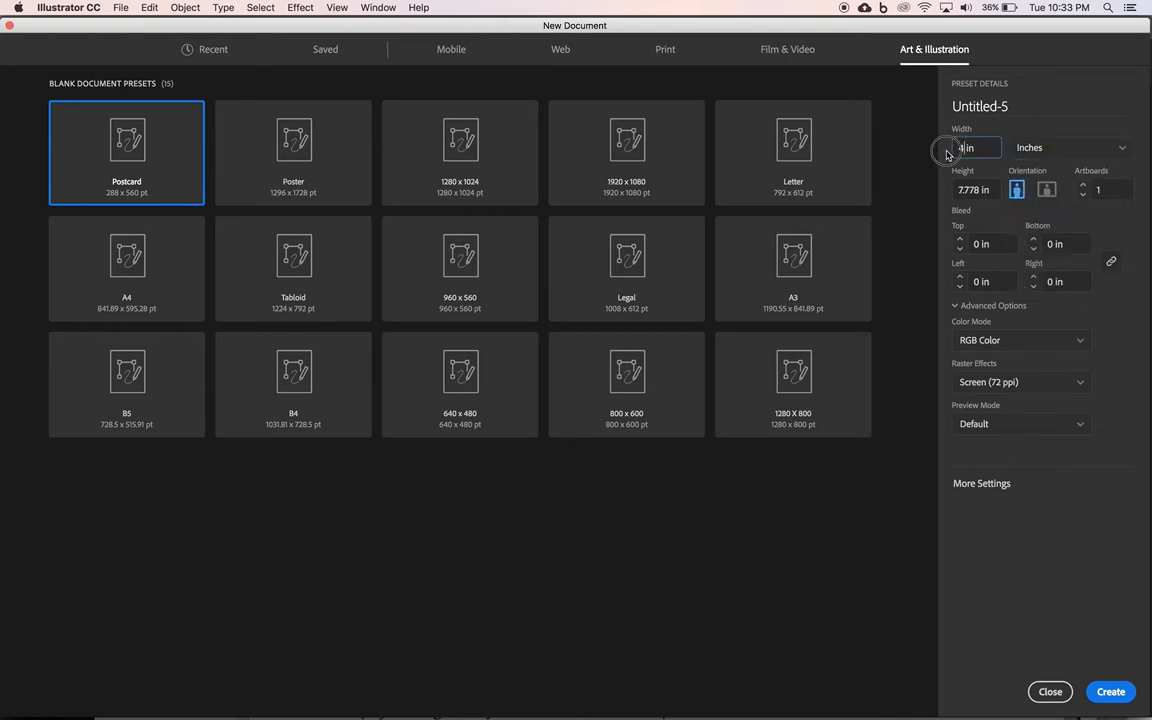
left_click(976, 147)
type("8")
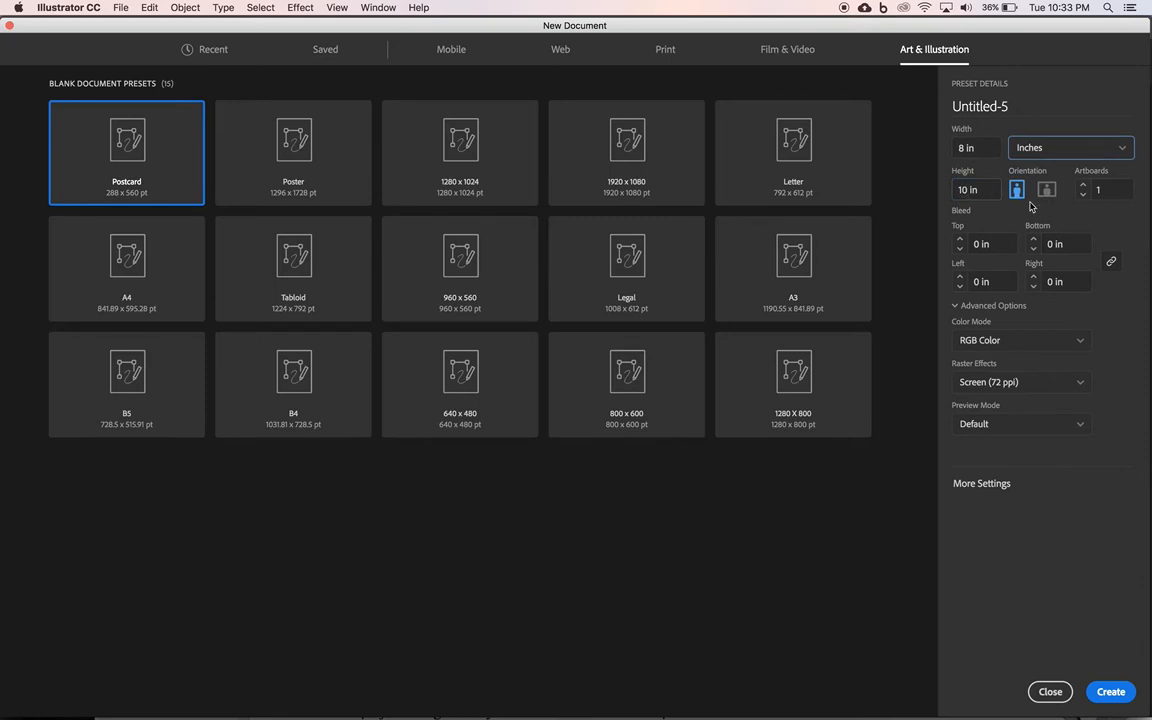
left_click(1017, 189)
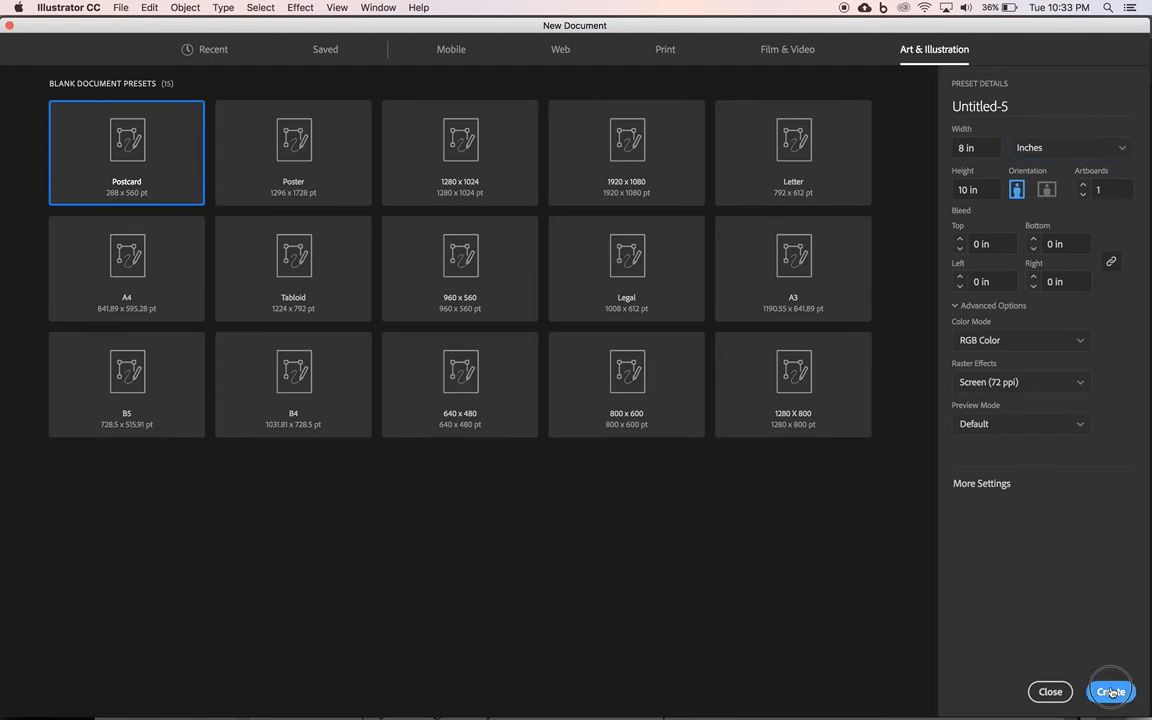
left_click(1110, 691)
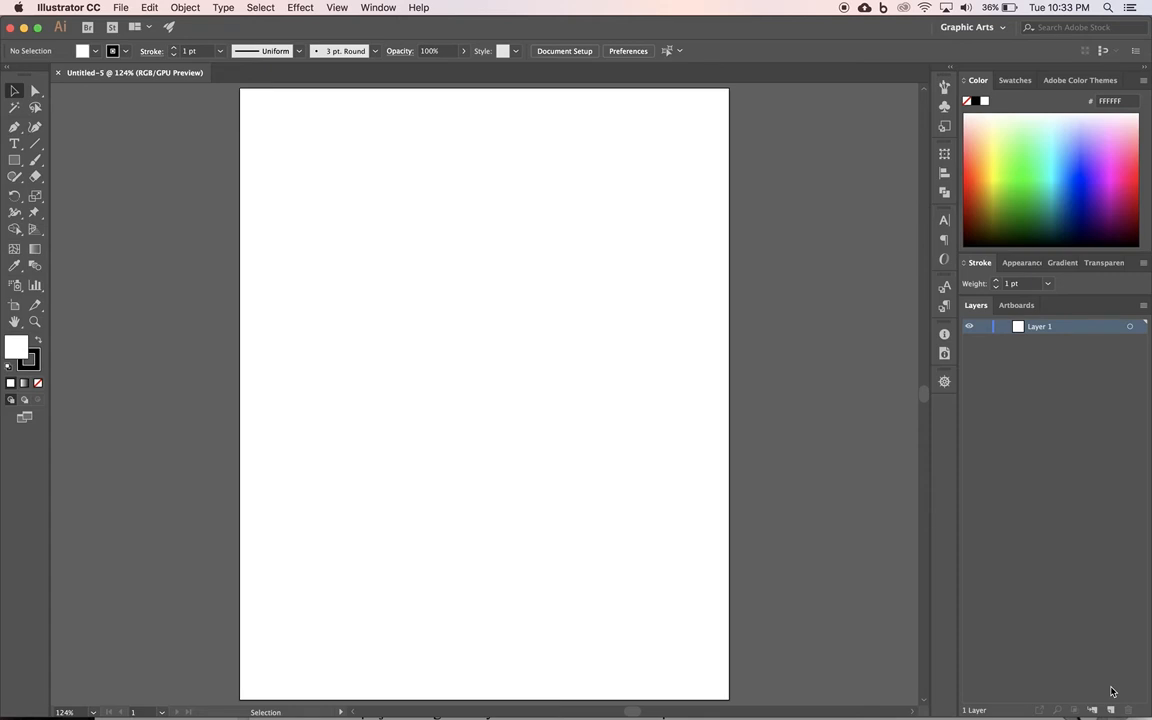
mouse_move(1041, 683)
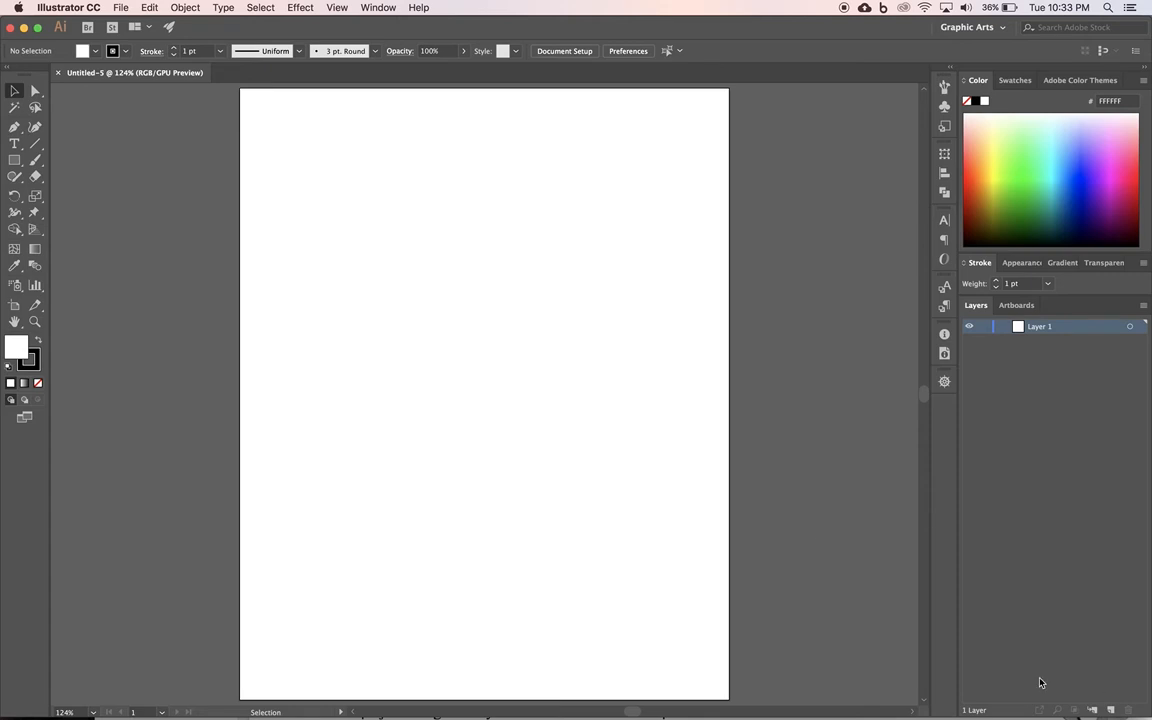
- Start Save As and browse to the Desktop's Vector Portrait folder
left_click(121, 7)
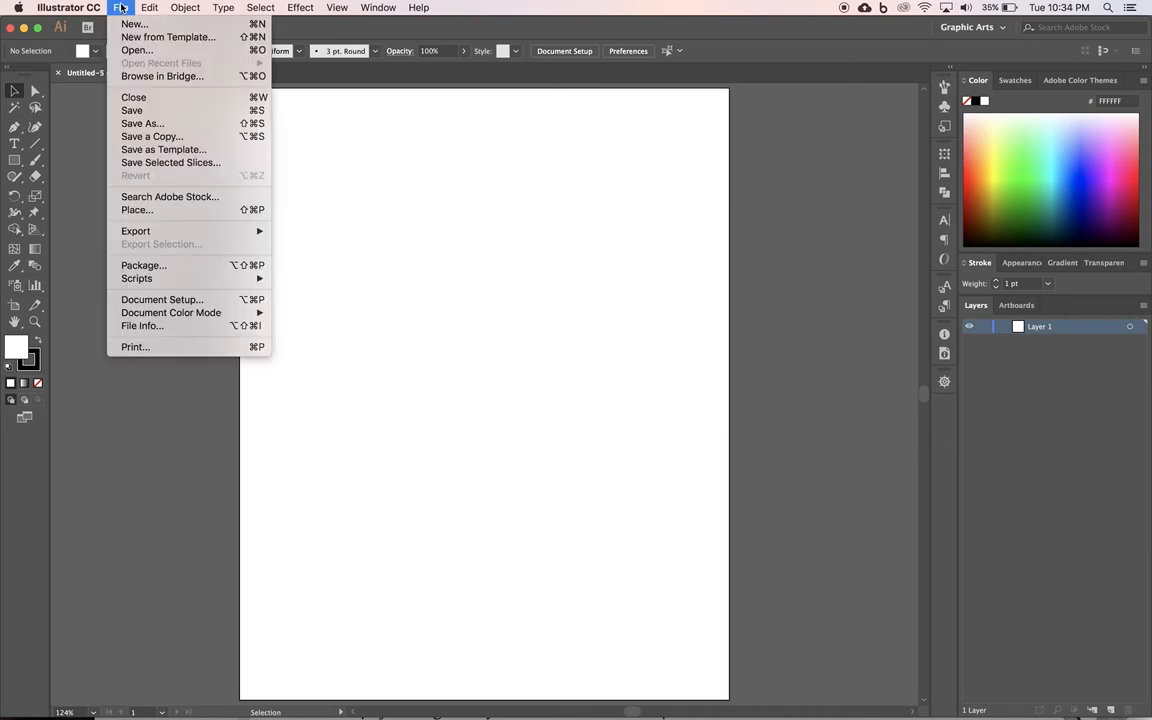
left_click(142, 123)
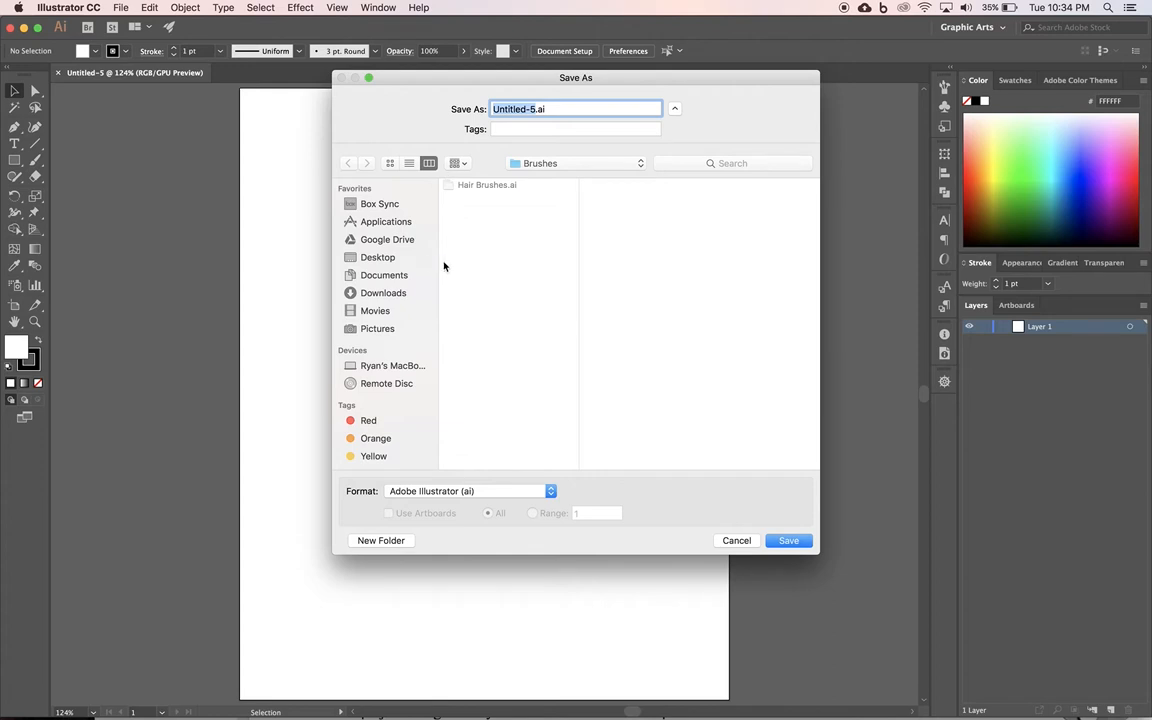
mouse_move(421, 262)
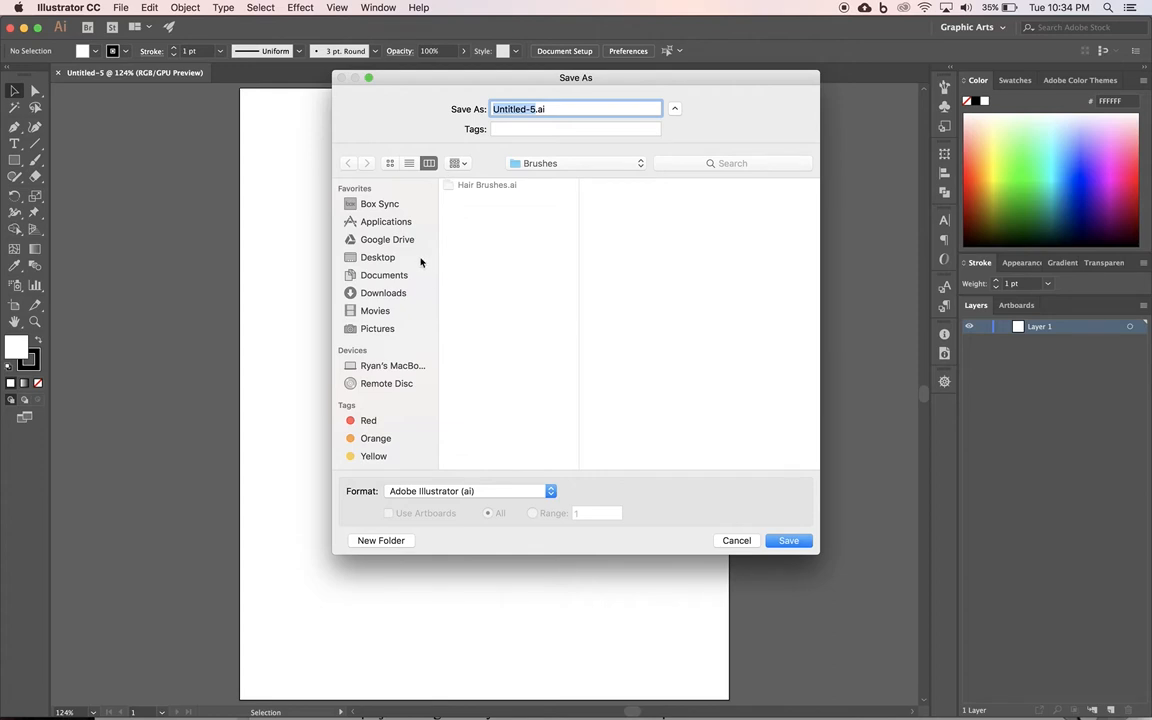
mouse_move(408, 264)
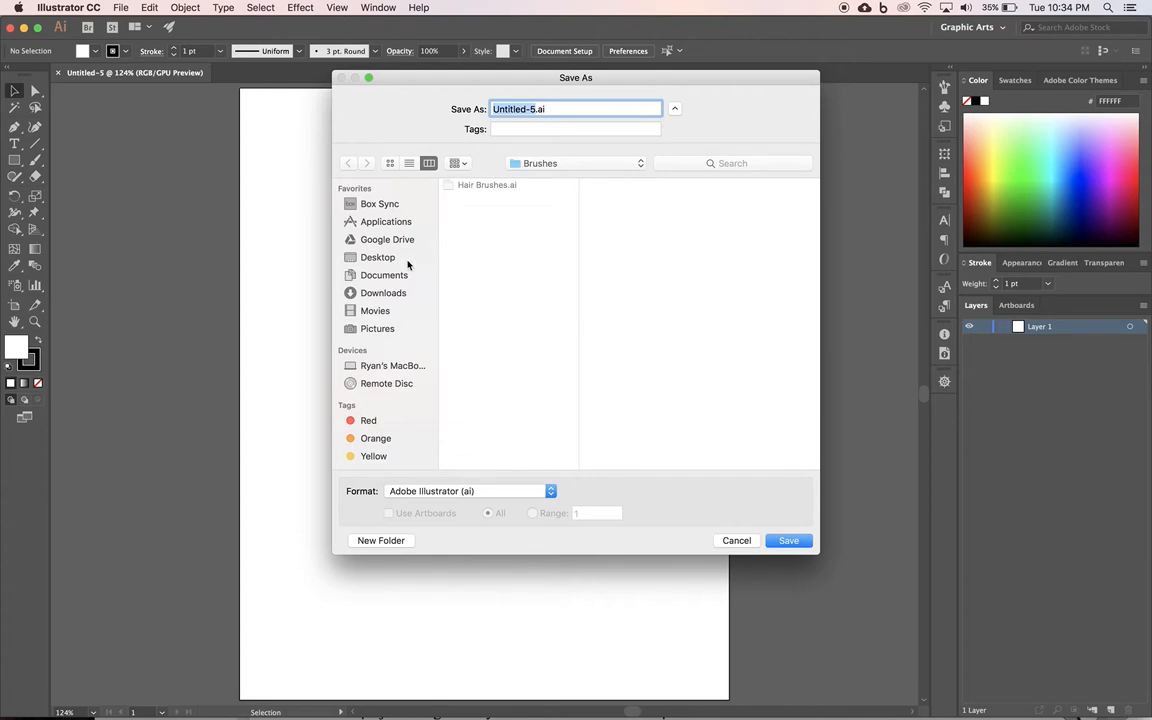
mouse_move(410, 286)
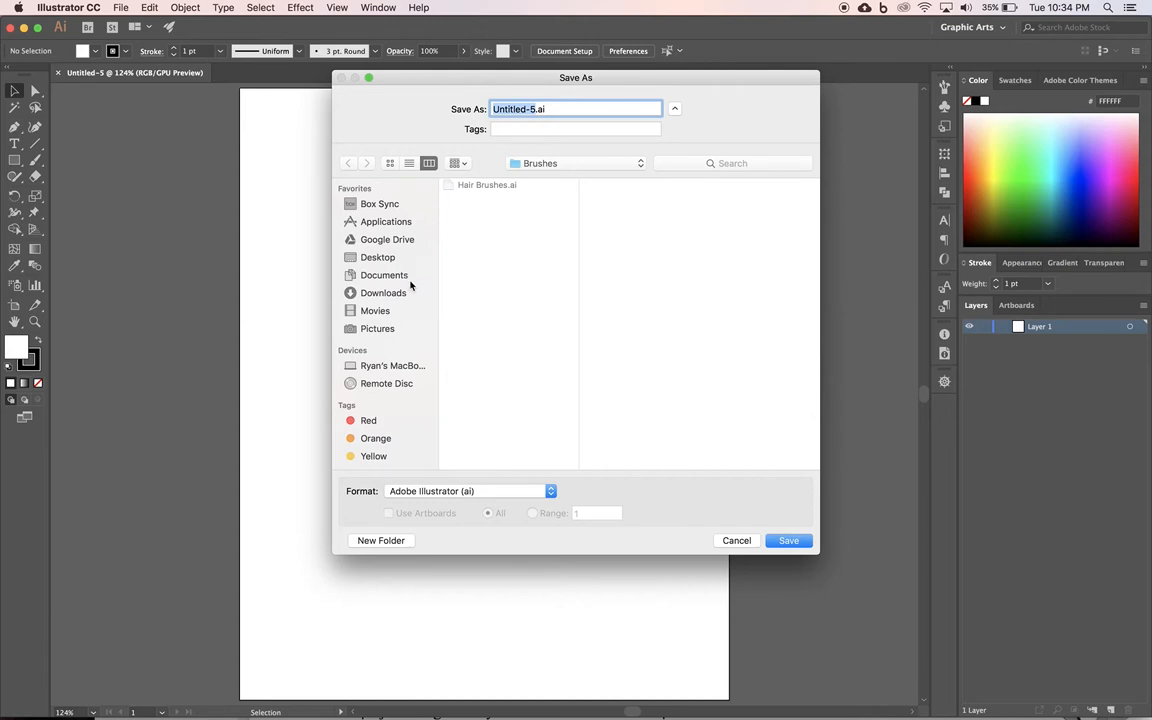
left_click(378, 257)
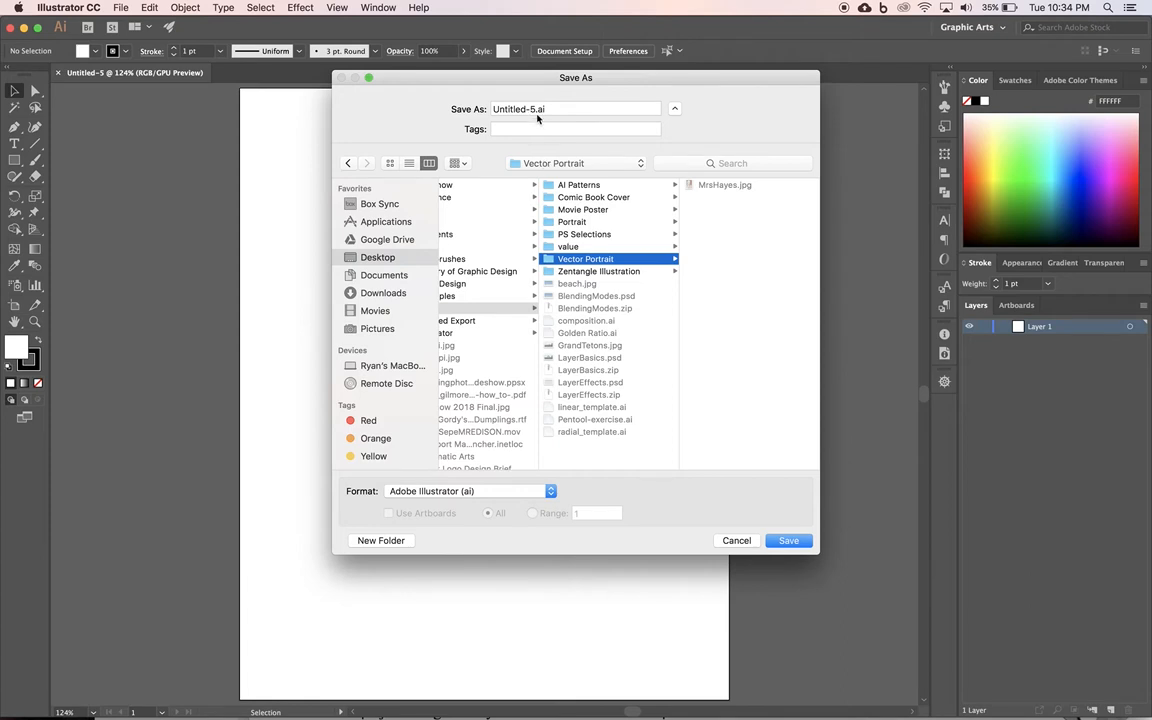
left_click(575, 109)
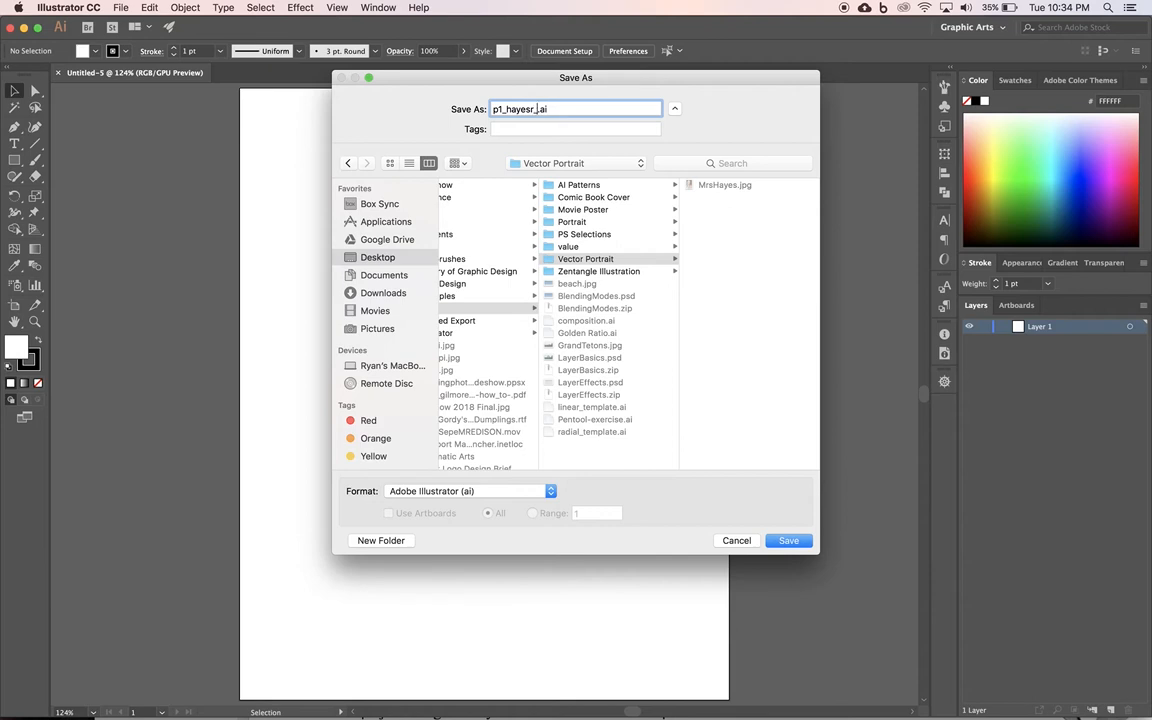
- Name the file p1_hayesr_vectorPortrait.ai, save it, and accept Illustrator Options
type("vp")
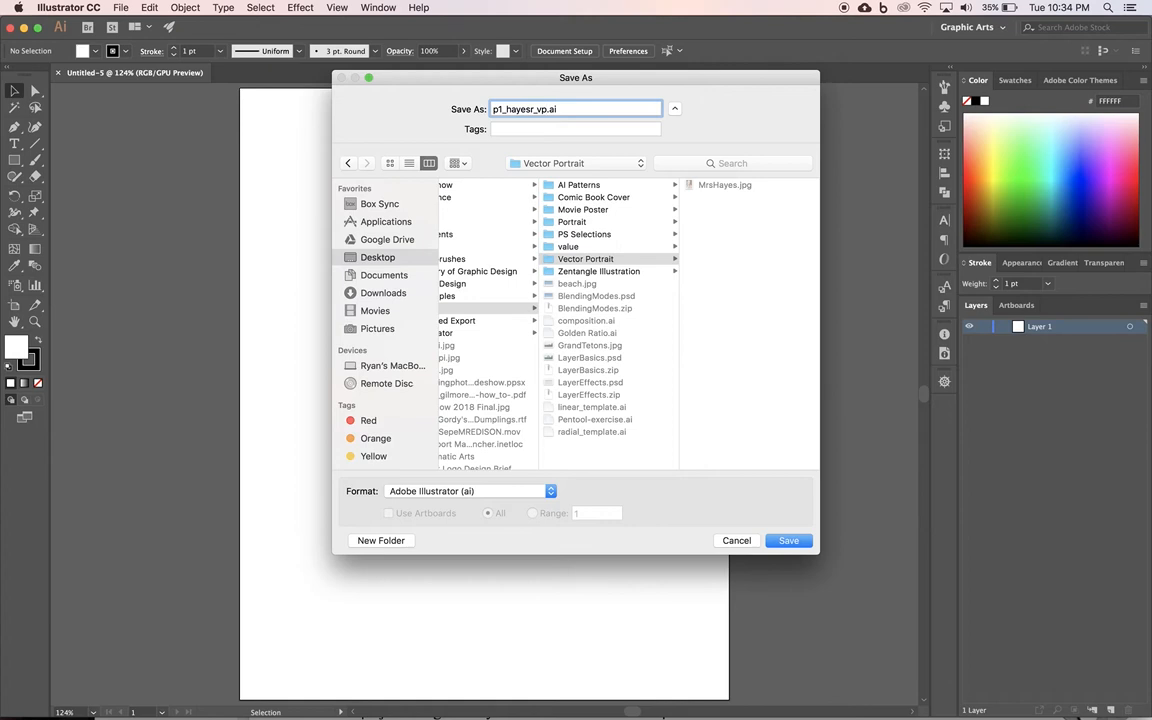
type("vectorPortrait")
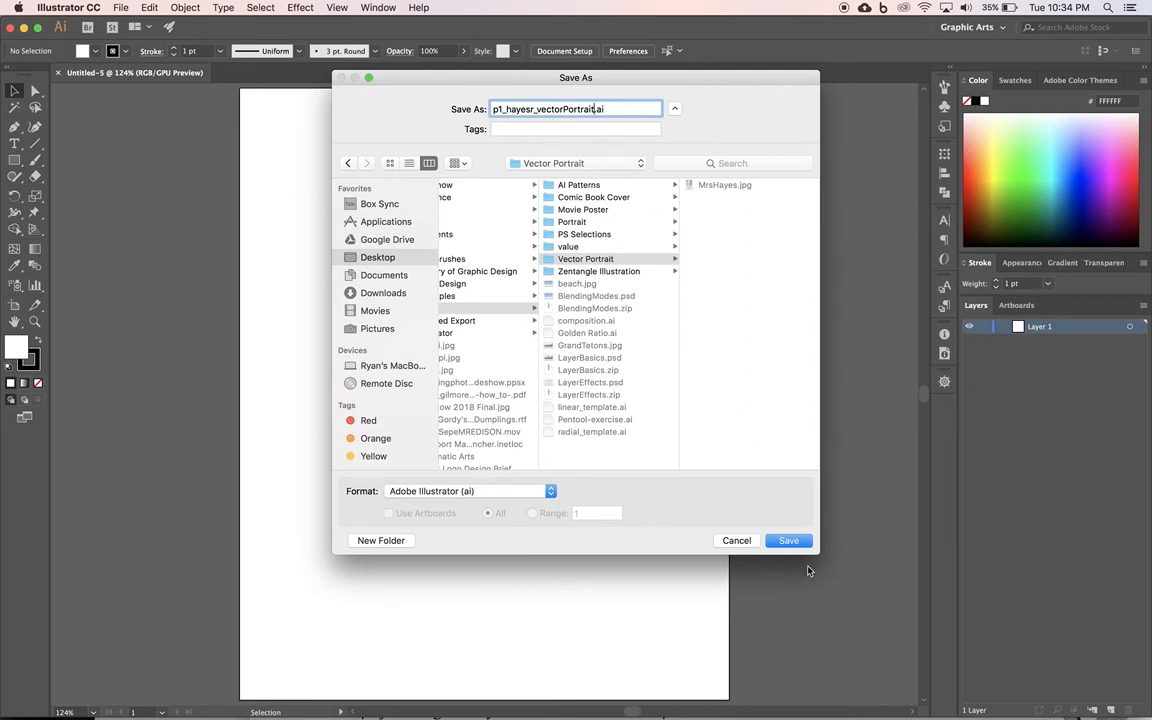
left_click(788, 540)
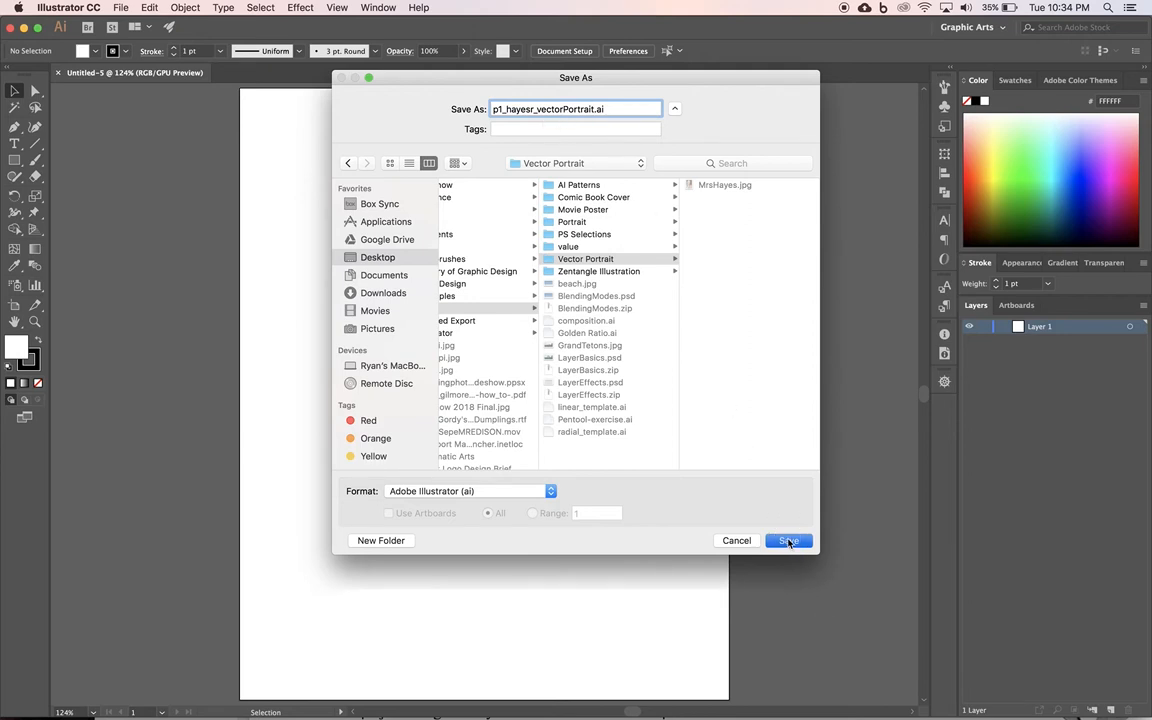
left_click(788, 540)
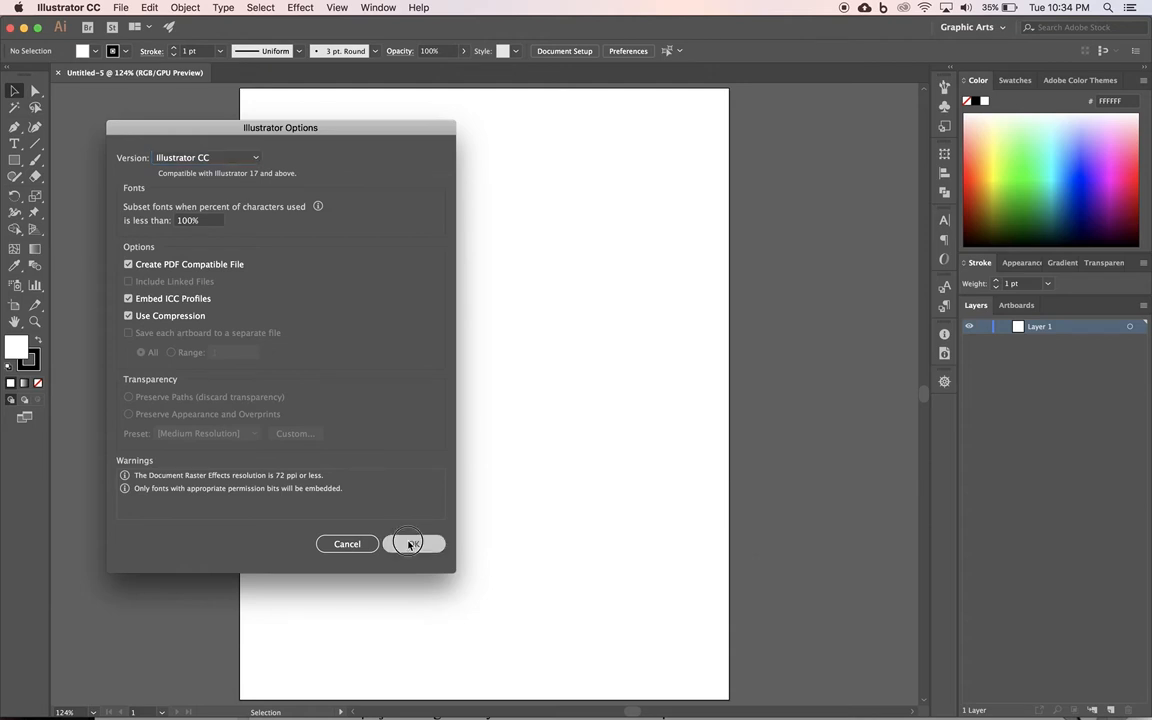
left_click(410, 543)
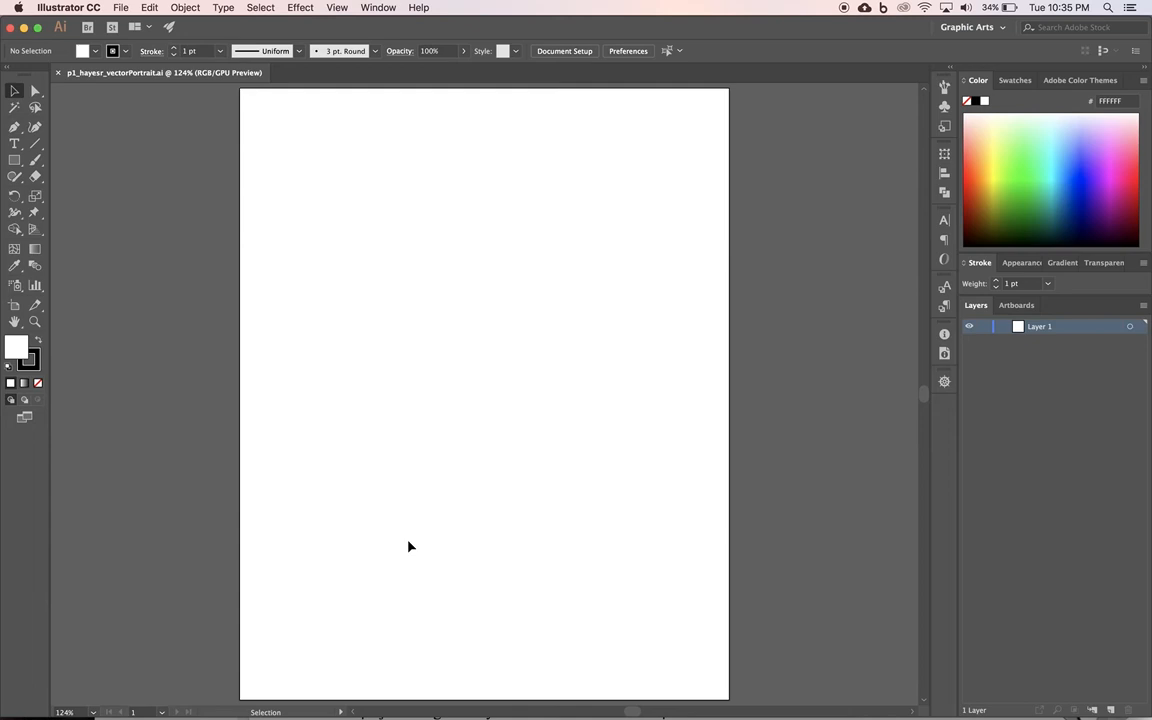
mouse_move(224, 204)
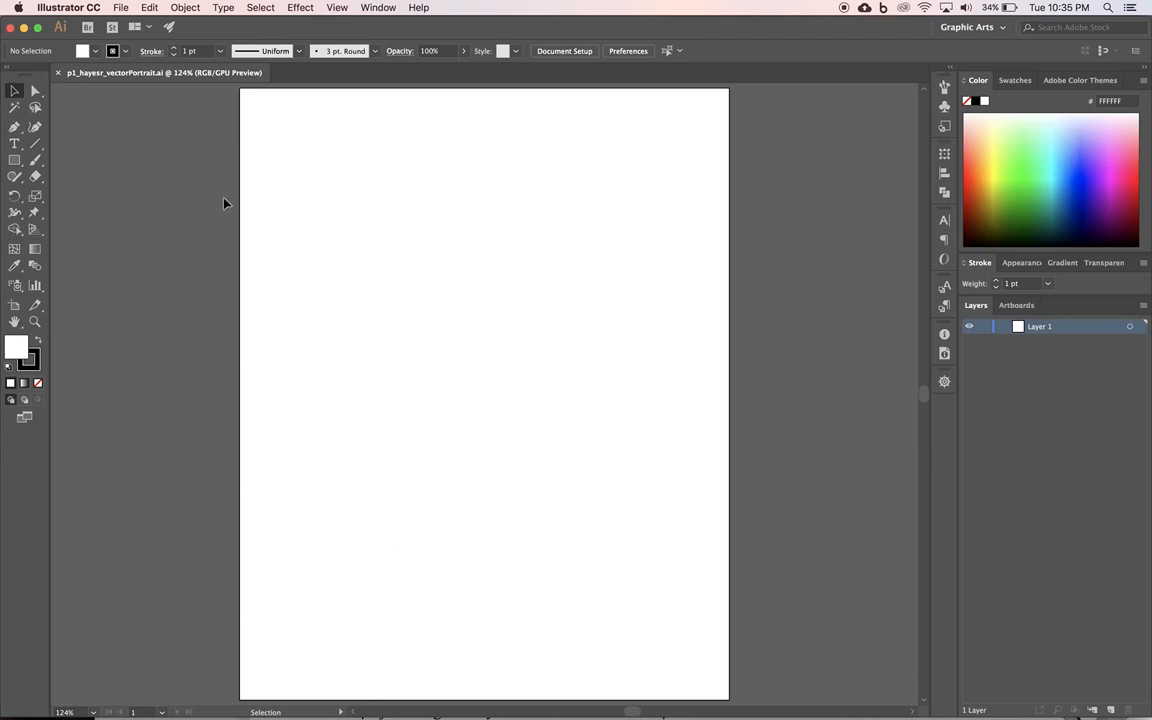
- Show the File menu to reach the Place command
left_click(120, 7)
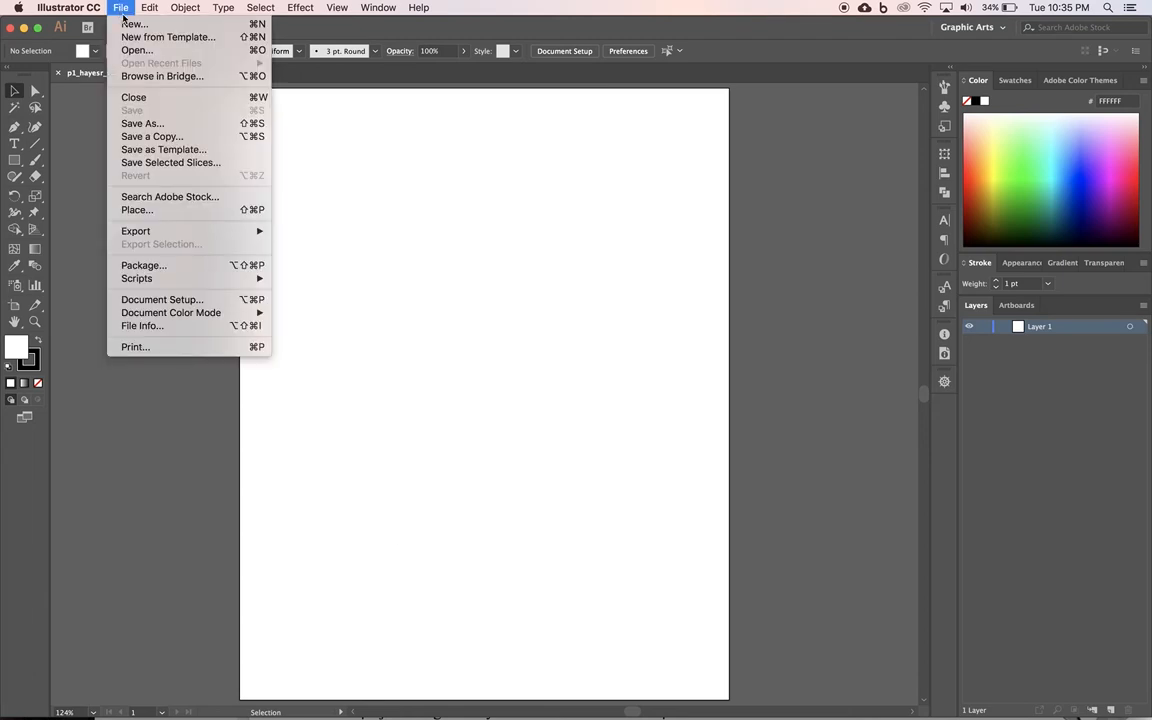
mouse_move(137, 210)
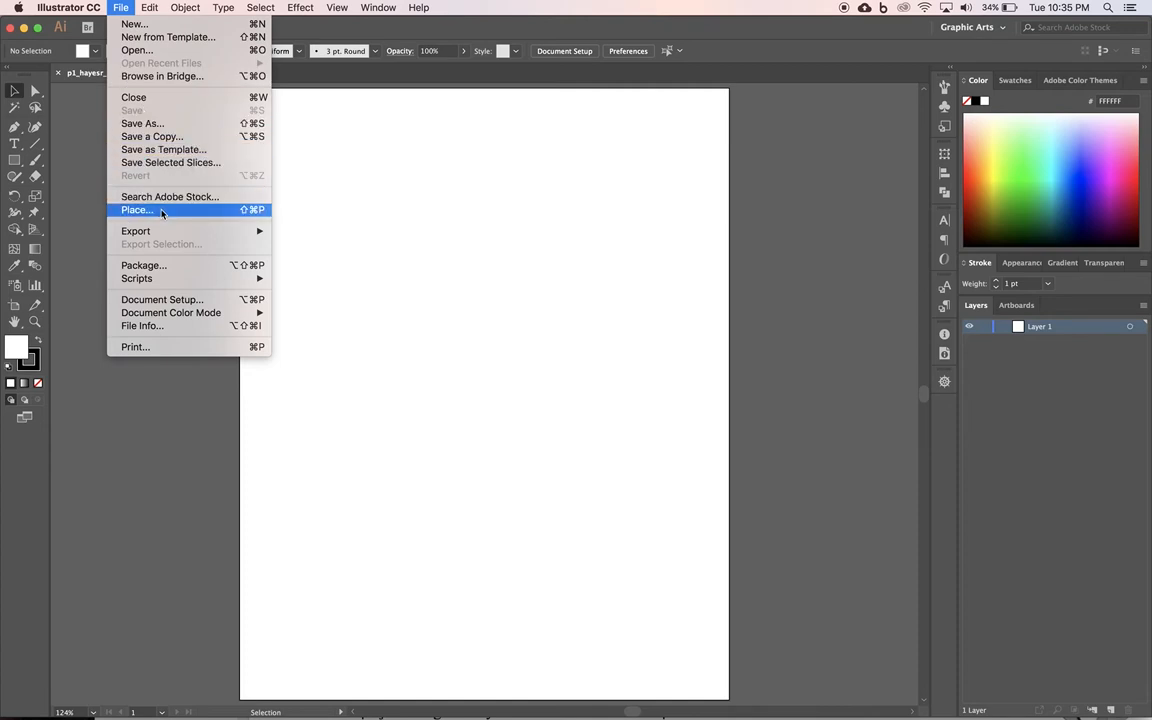
- Place MrsHayes.jpg from the Vector Portrait folder
left_click(137, 209)
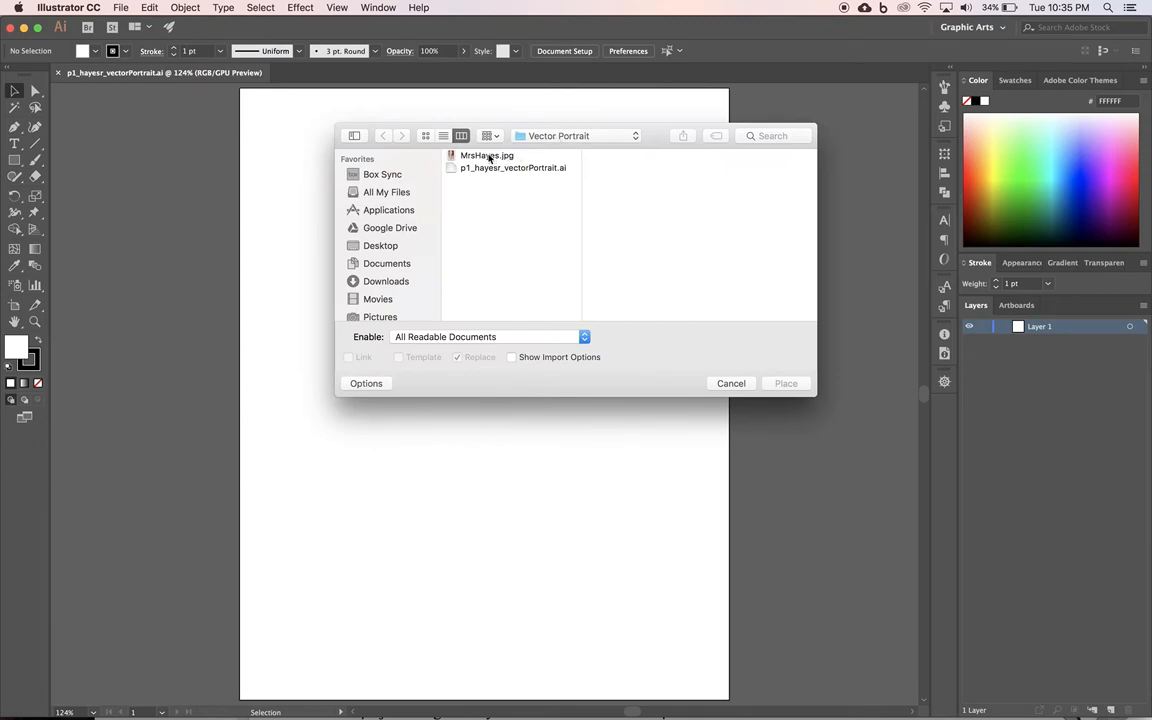
left_click(486, 155)
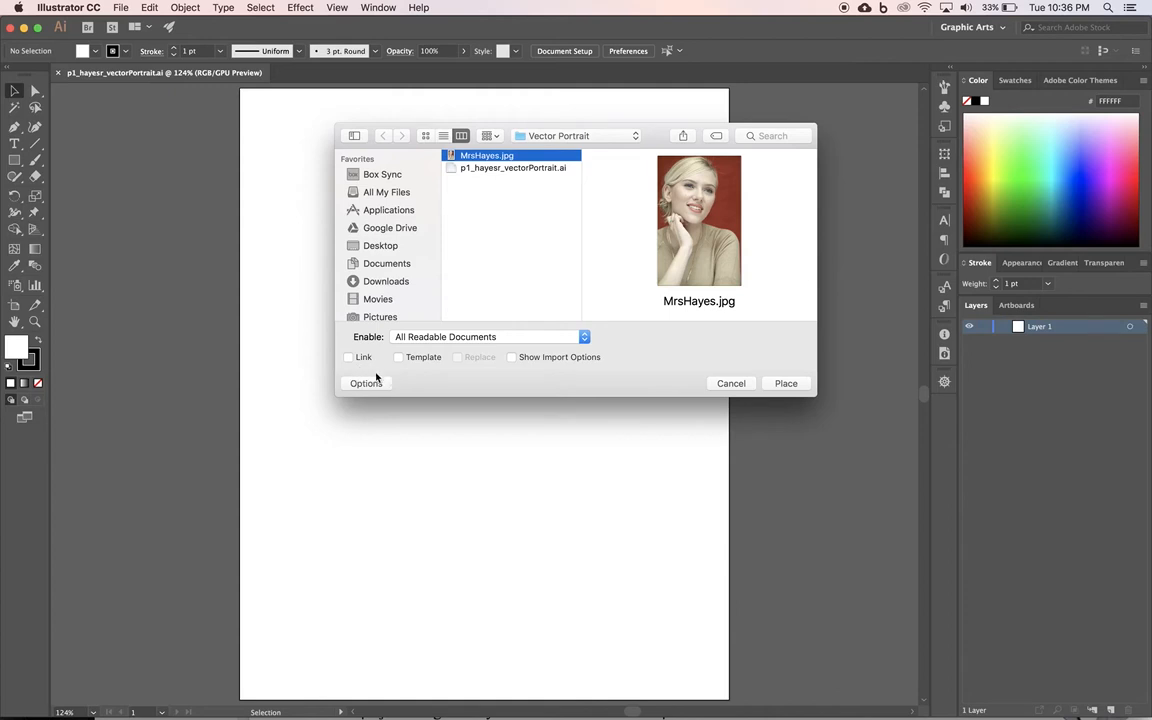
mouse_move(443, 397)
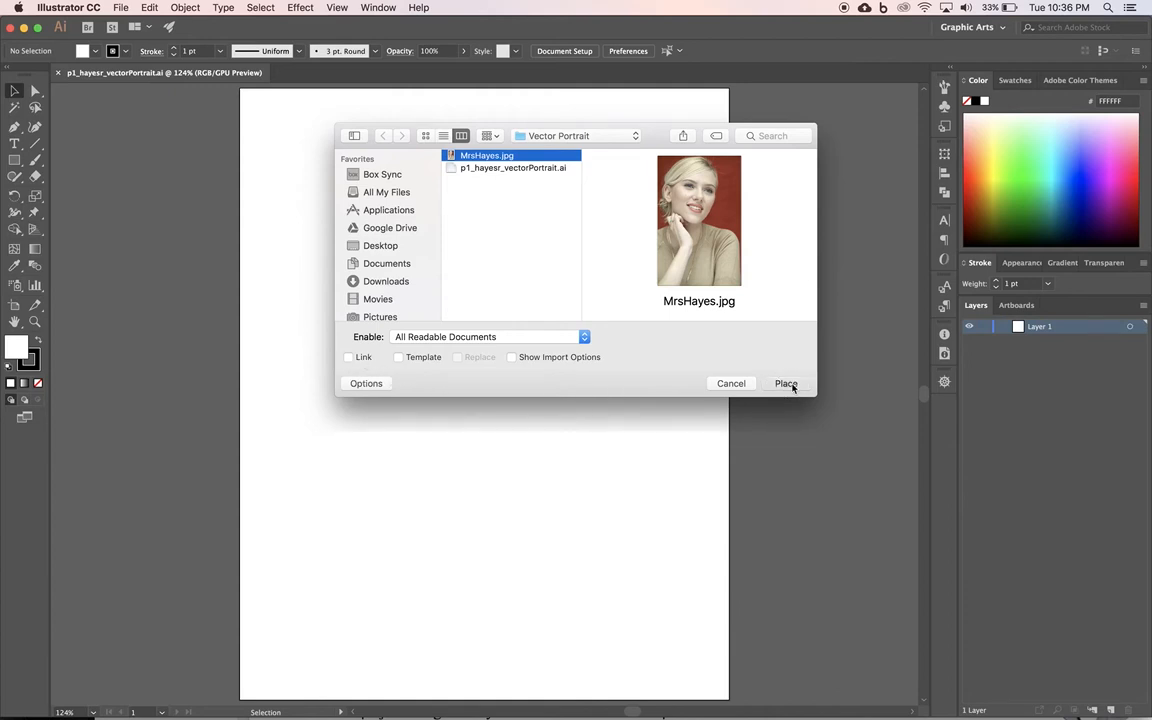
left_click(786, 383)
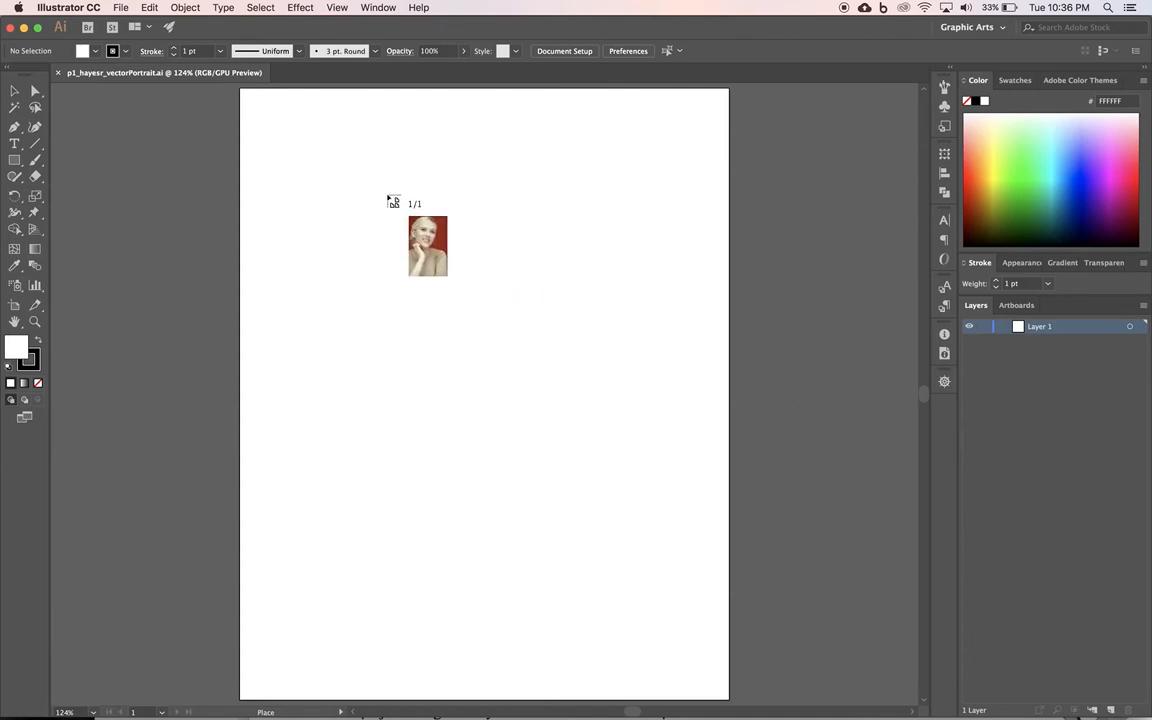
- Drop the MrsHayes.jpg photo at the artboard's top-left corner
left_click_drag(428, 246, 281, 140)
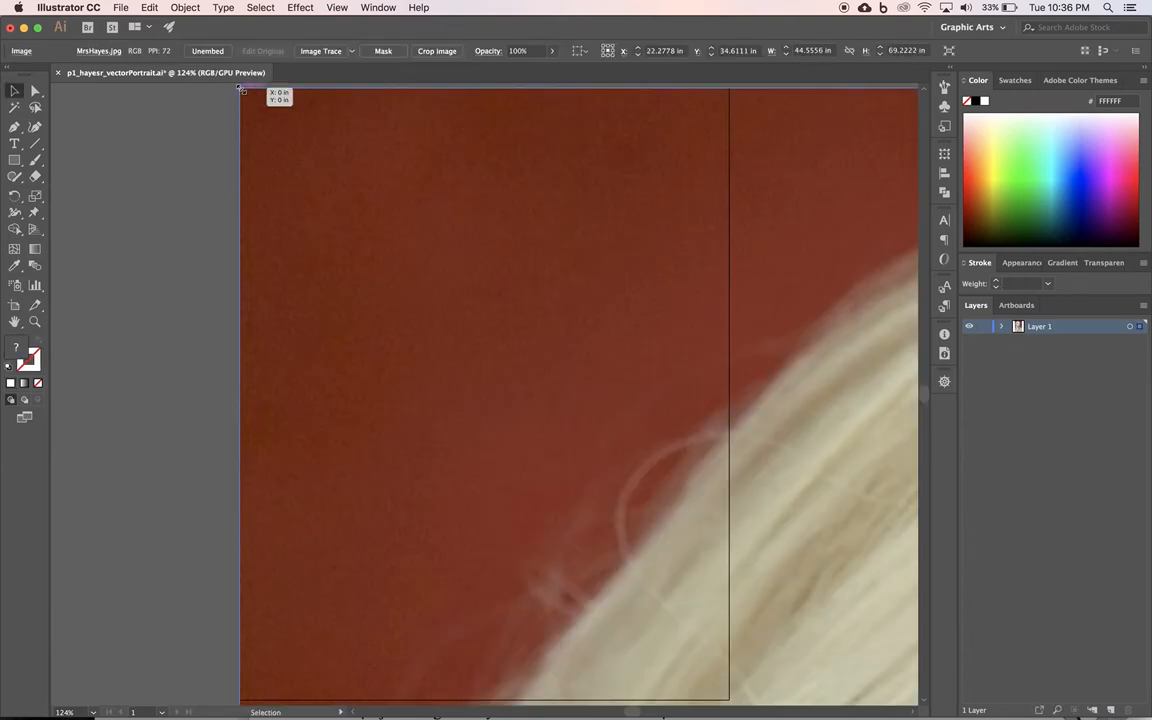
mouse_move(285, 163)
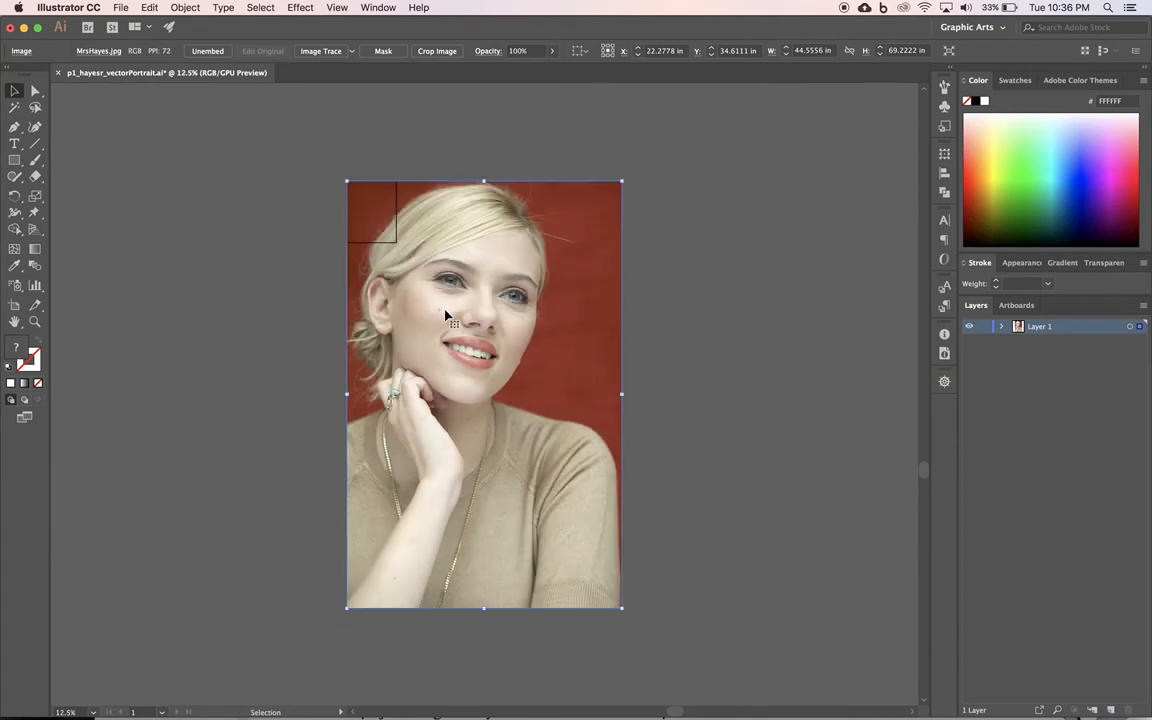
mouse_move(505, 368)
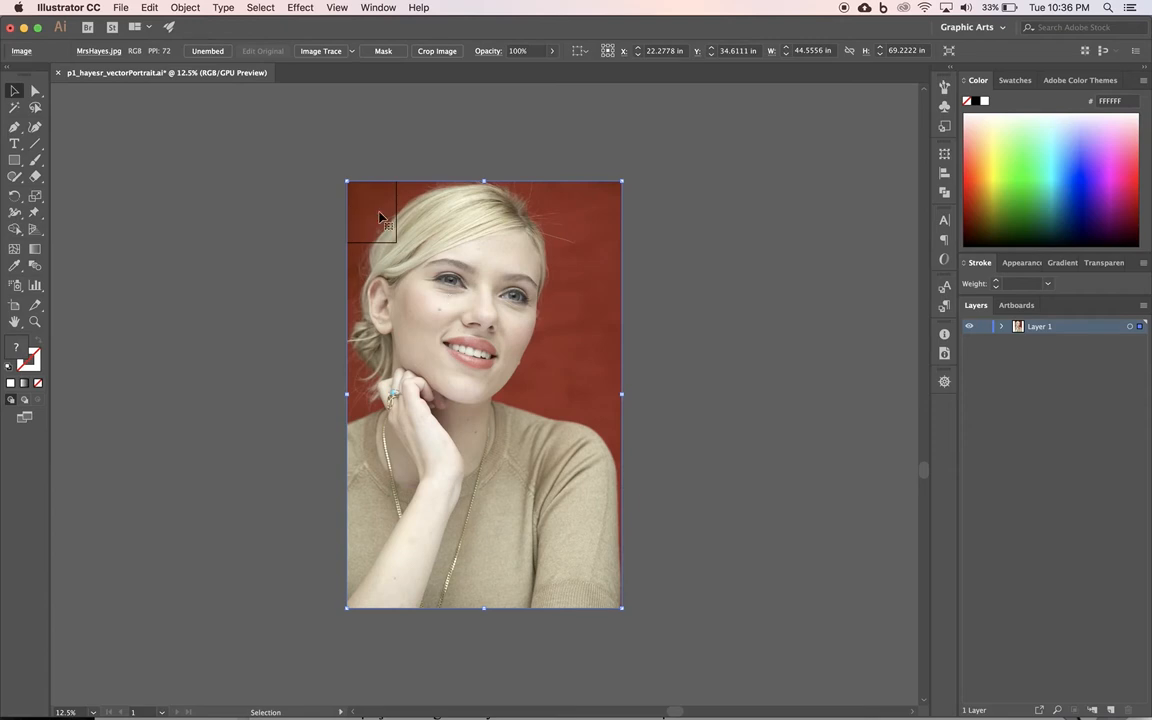
mouse_move(617, 475)
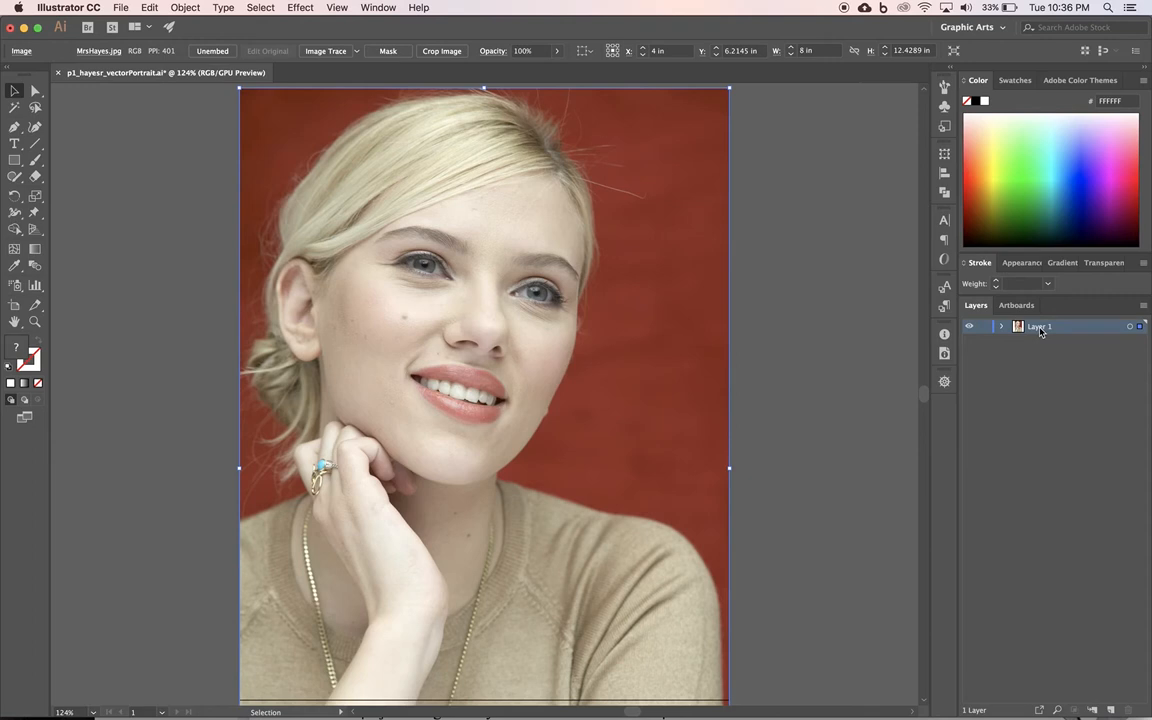
- Rename Layer 1 to 'Reference'
double_click(1041, 326)
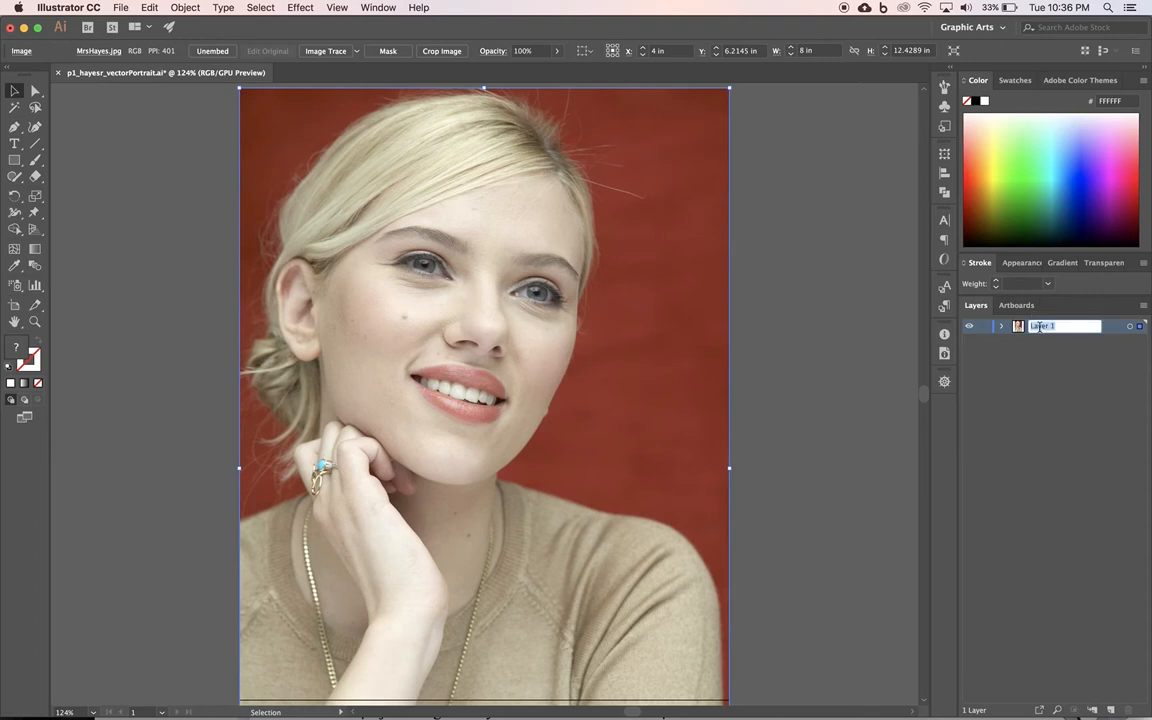
type("Re")
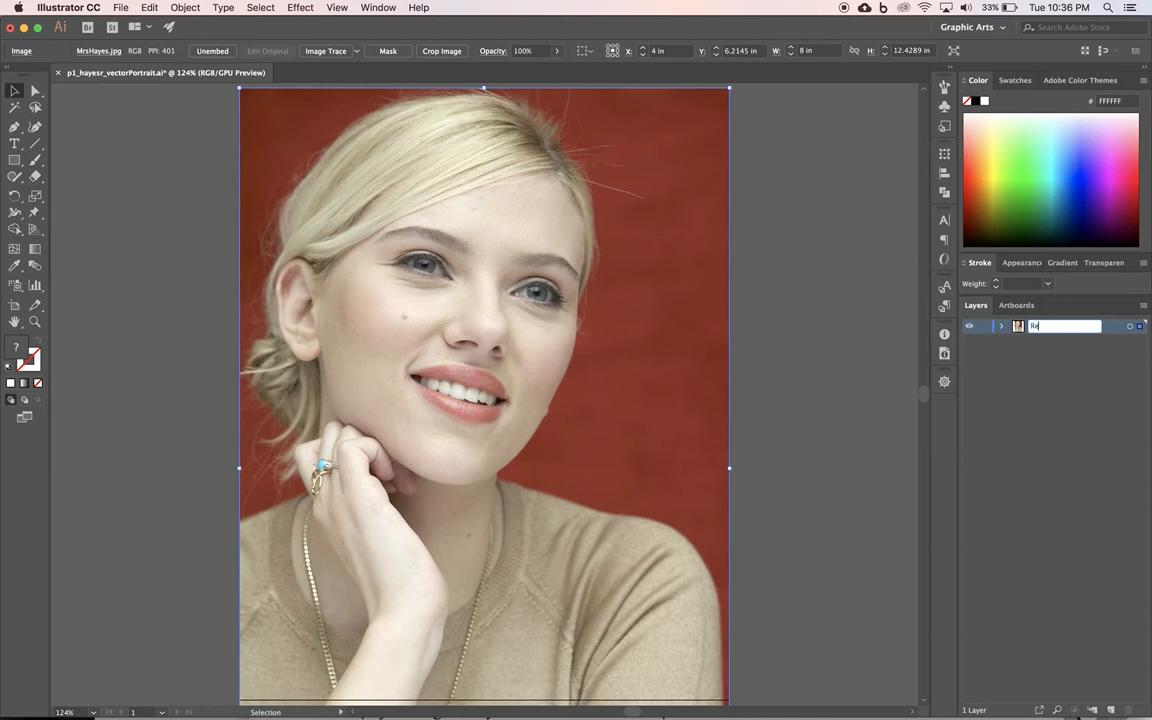
type("Reference")
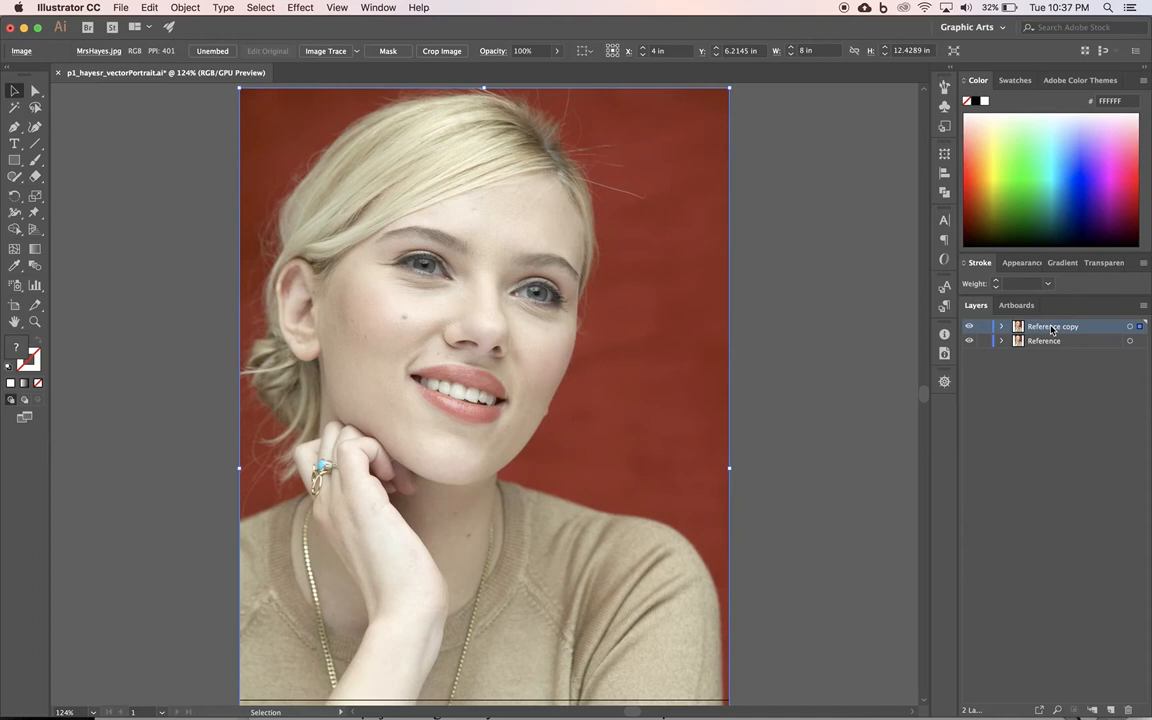
- Rename the Reference copy layer to 'Shadows and Highlights'
double_click(1055, 326)
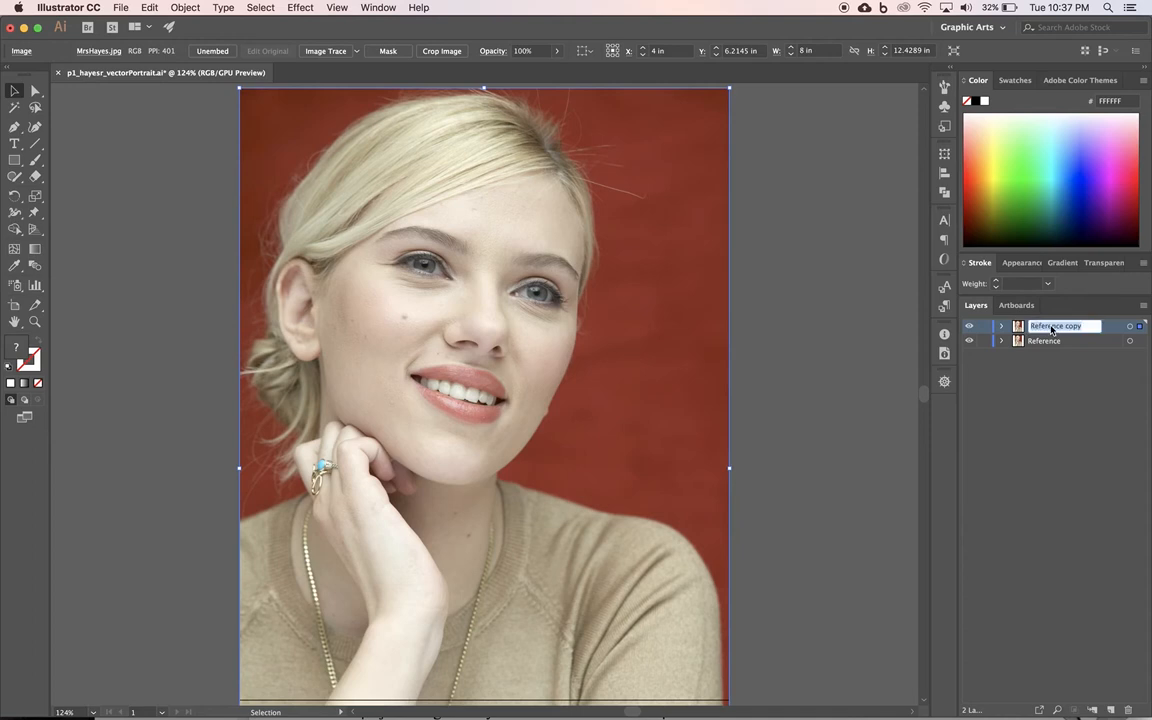
type("Shadows and Highli...")
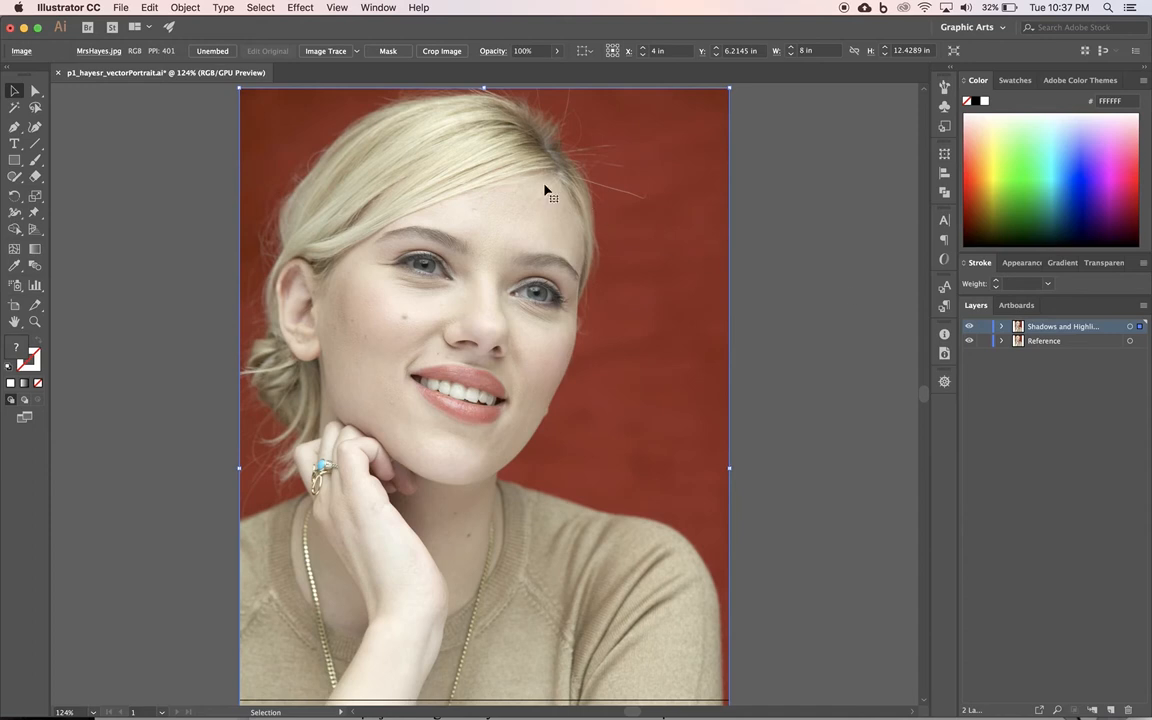
mouse_move(35, 78)
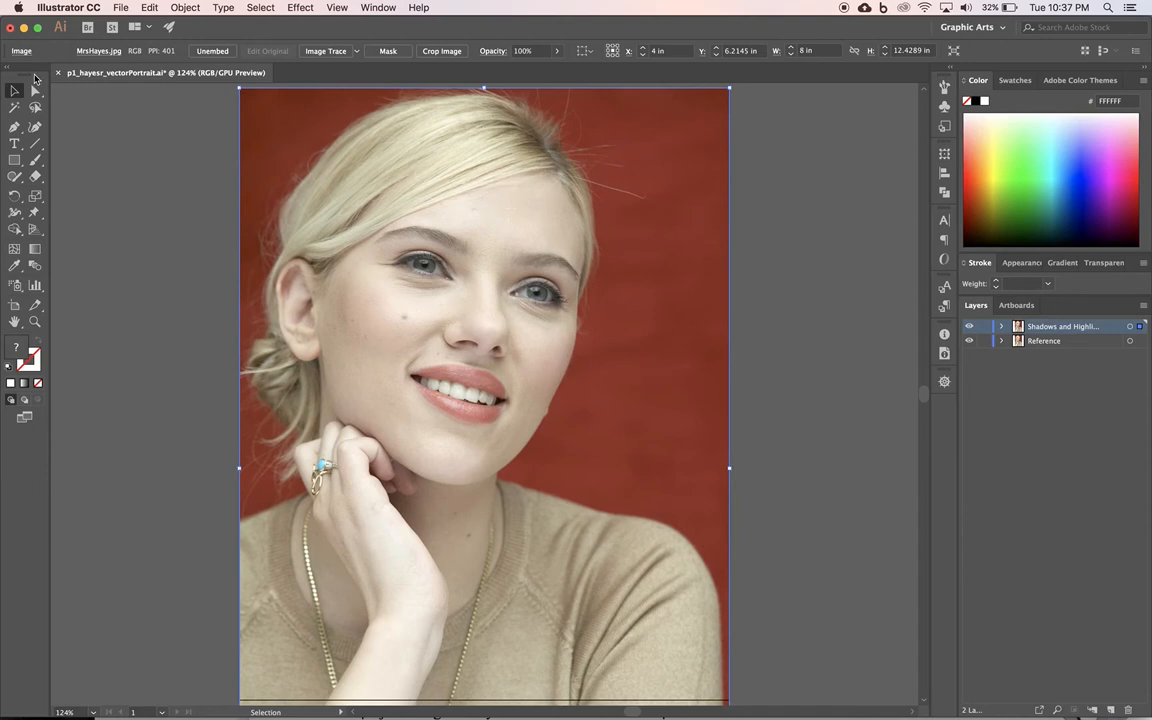
mouse_move(465, 272)
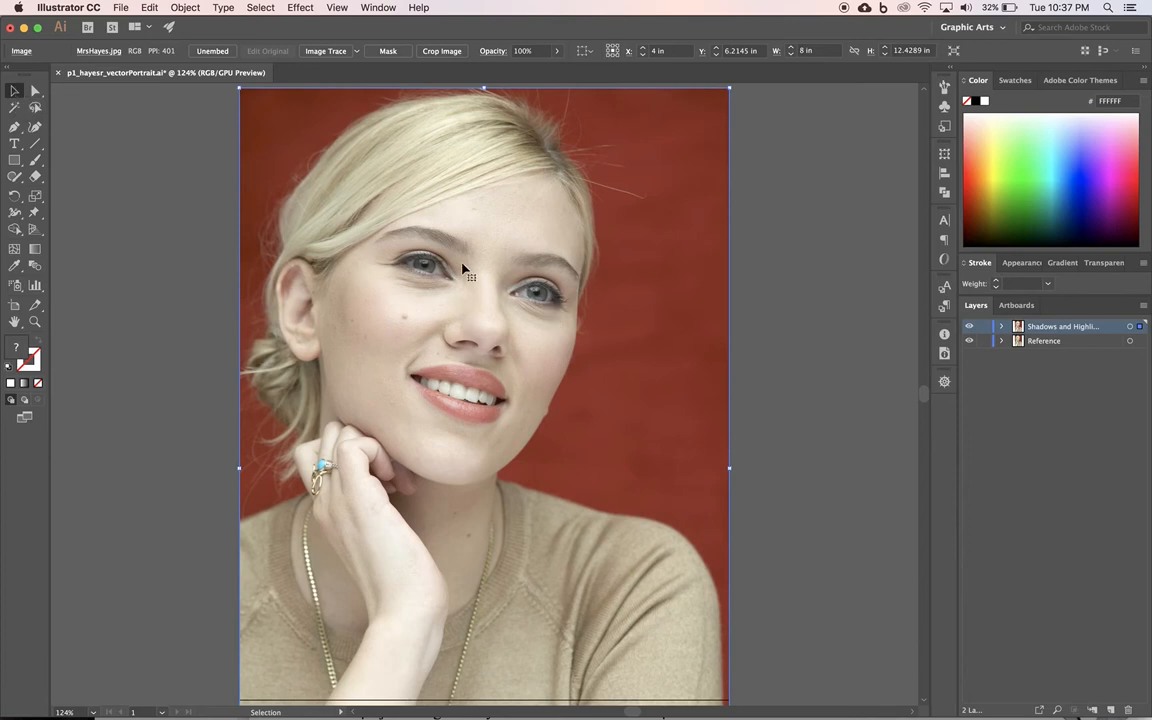
mouse_move(500, 290)
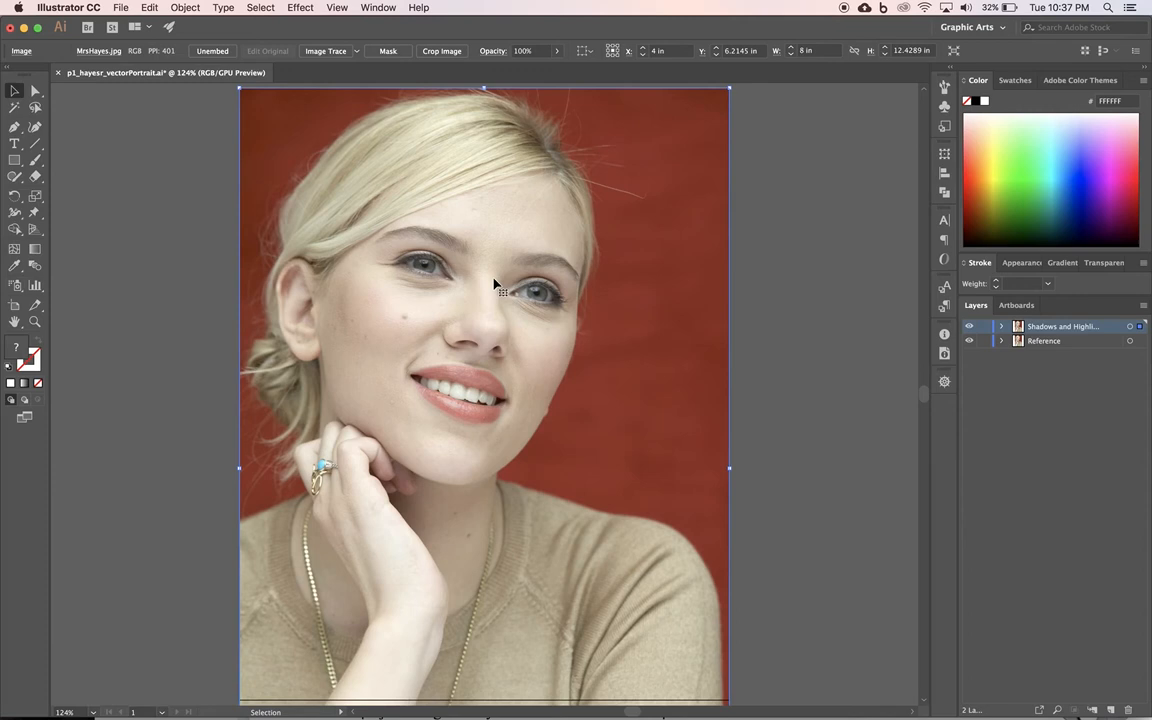
mouse_move(505, 197)
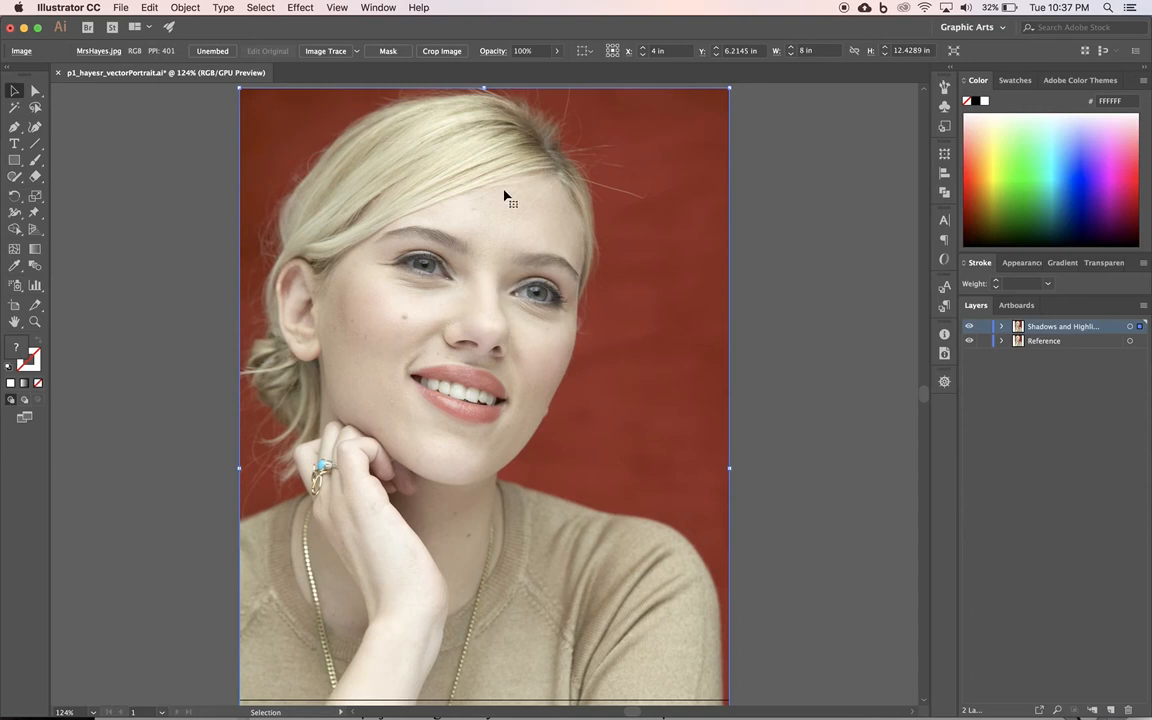
- Apply Smart Blur with radius 3.0 and threshold 25.0 to the photo
left_click(300, 7)
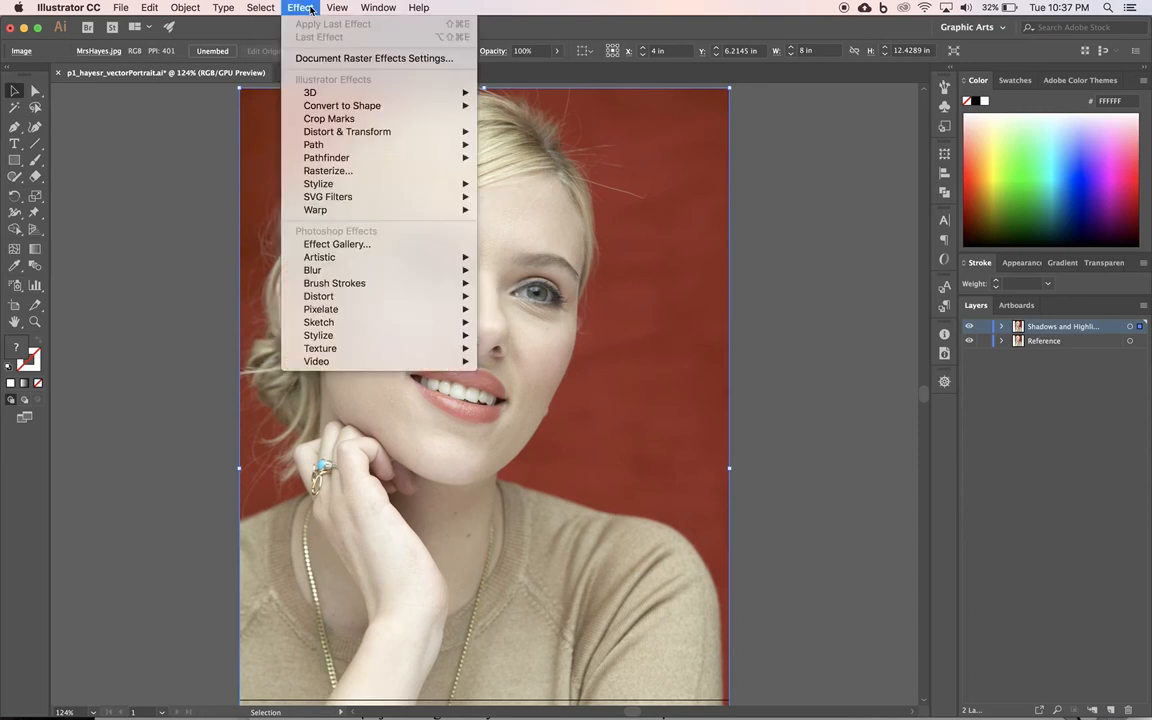
mouse_move(319, 257)
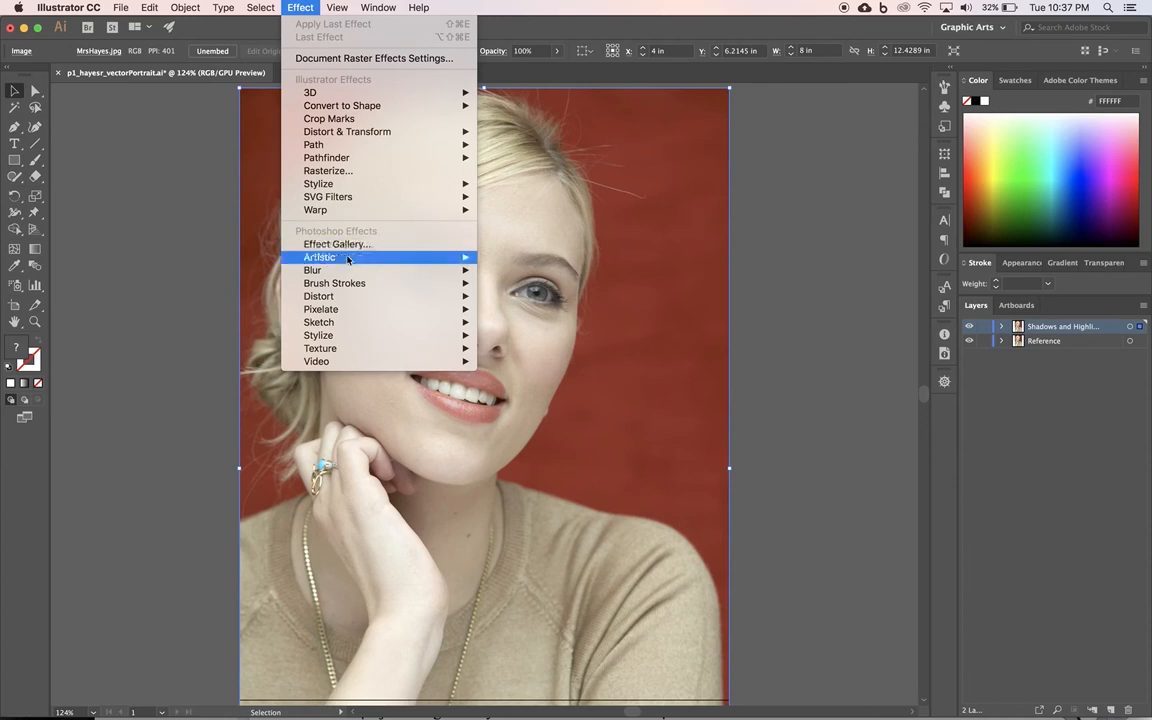
mouse_move(313, 270)
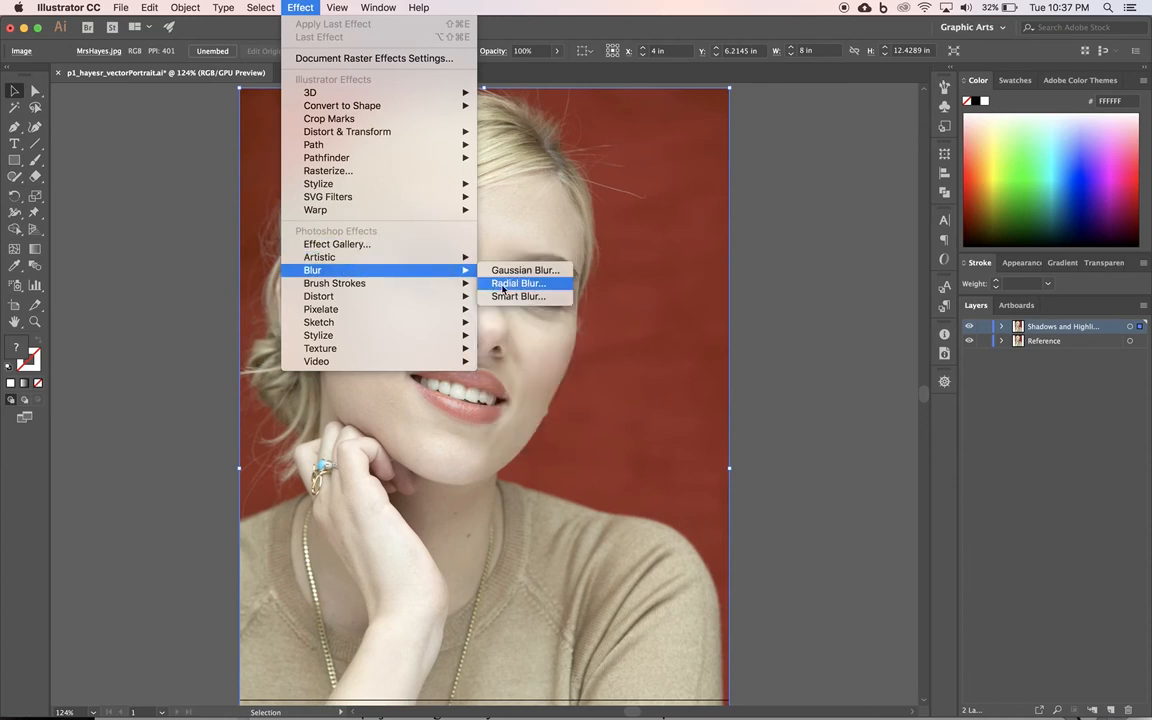
mouse_move(518, 296)
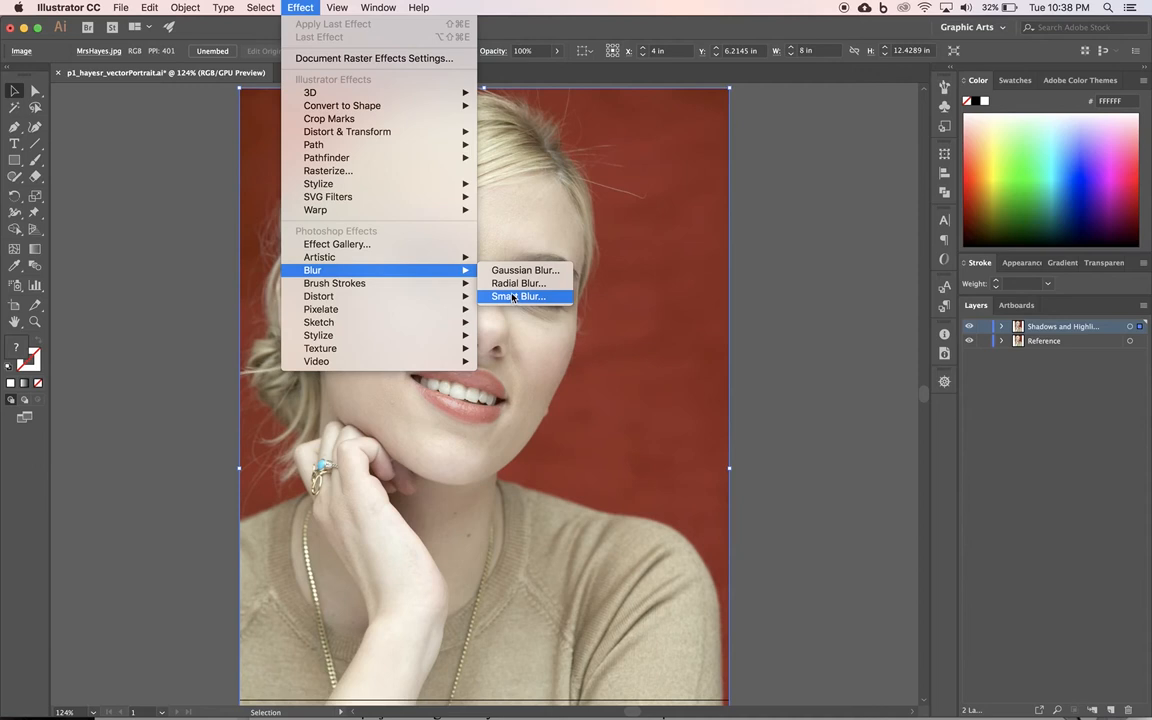
left_click(519, 296)
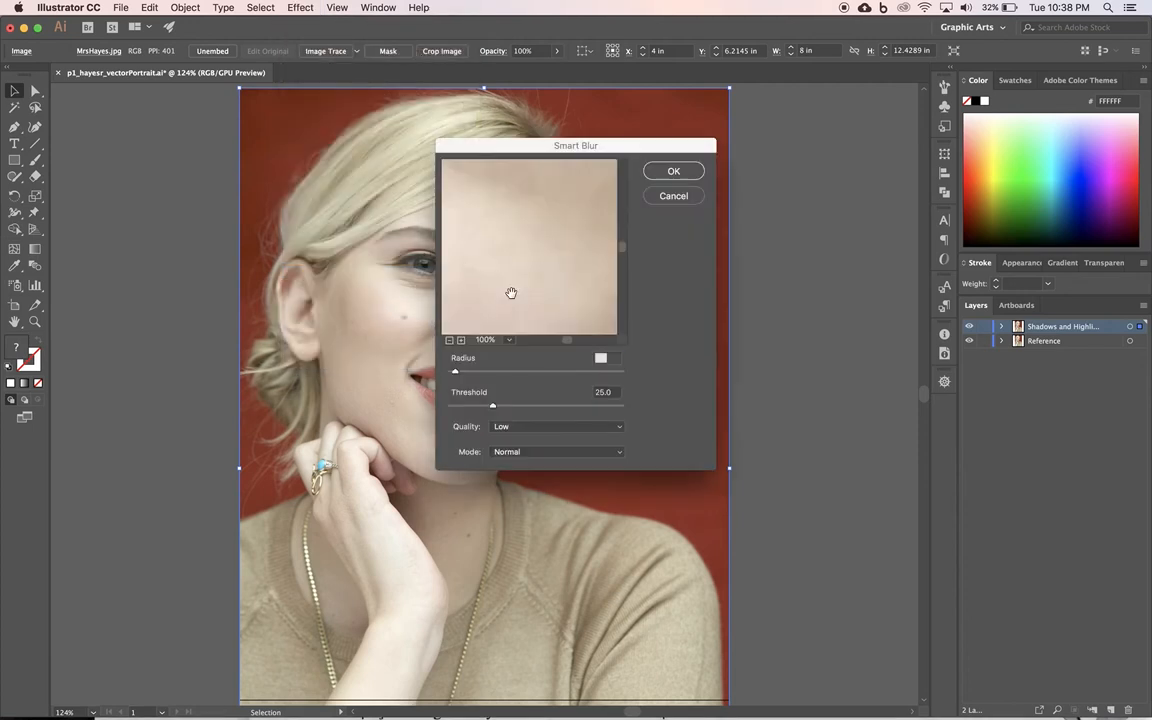
type("3.0")
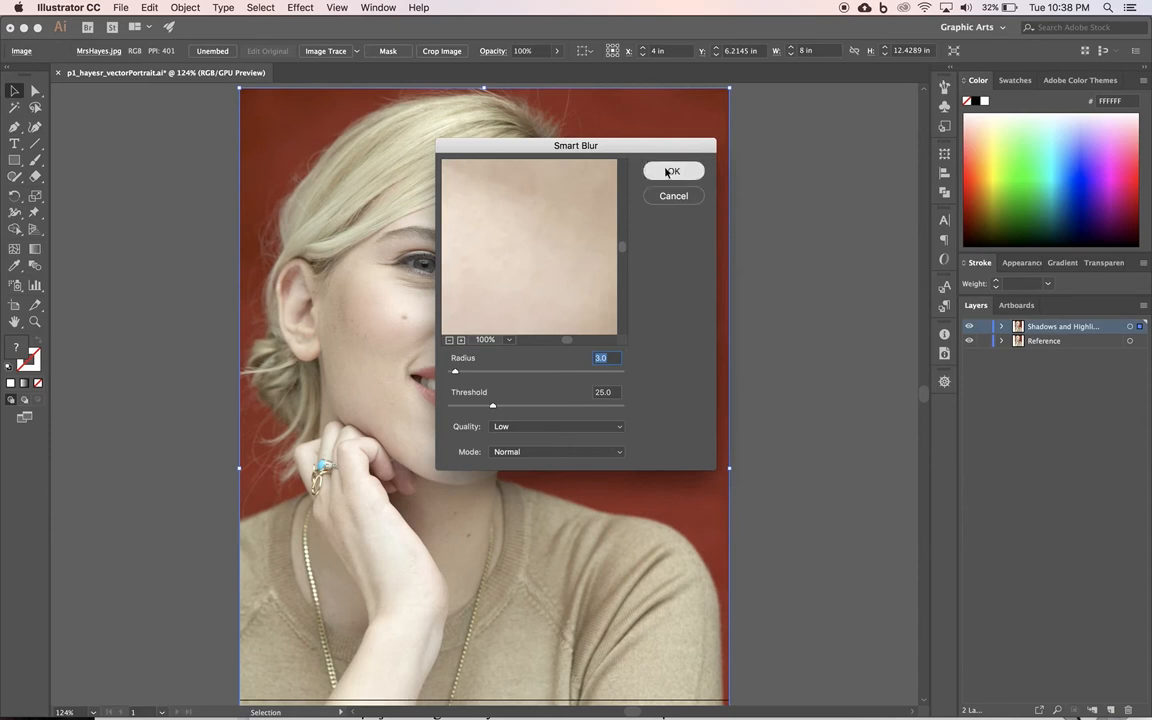
mouse_move(566, 203)
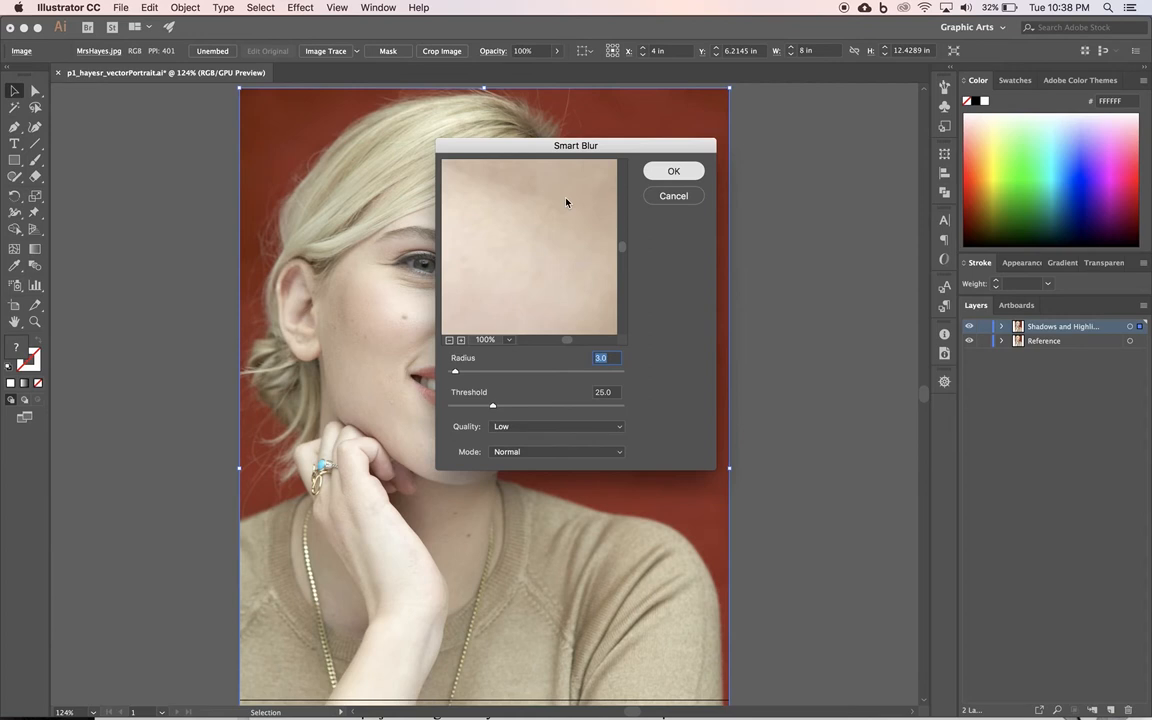
left_click(673, 170)
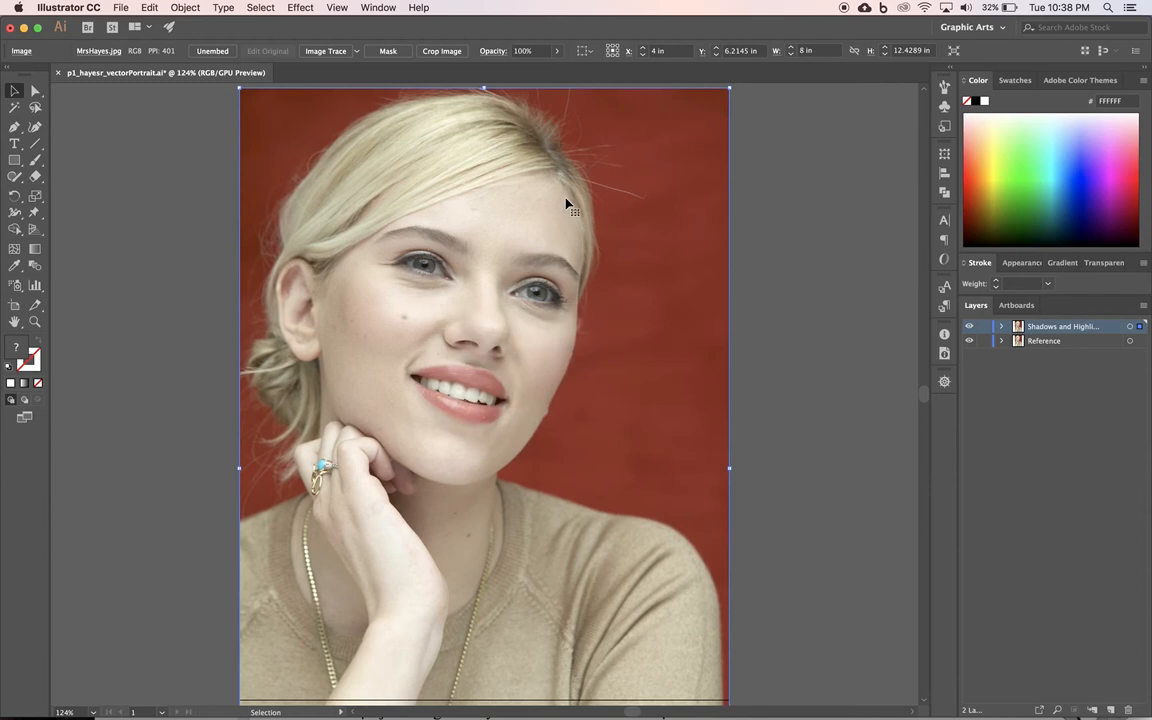
mouse_move(483, 247)
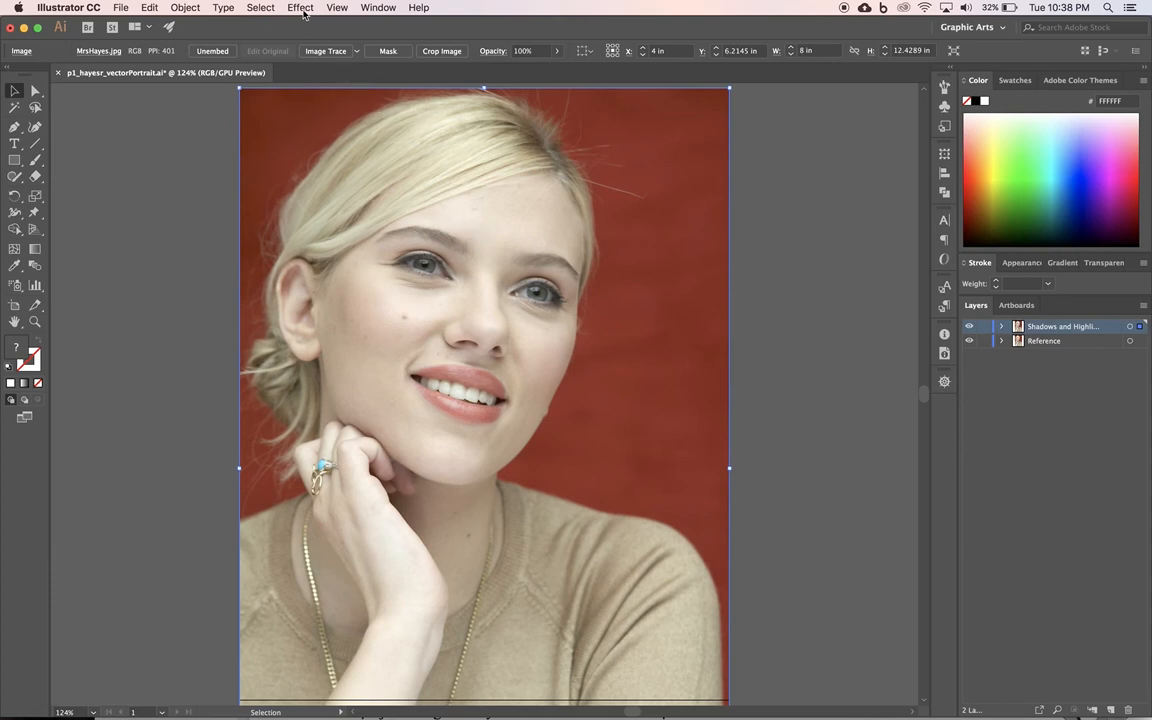
- Apply Poster Edges with edge intensity 0 and posterization 2
left_click(300, 7)
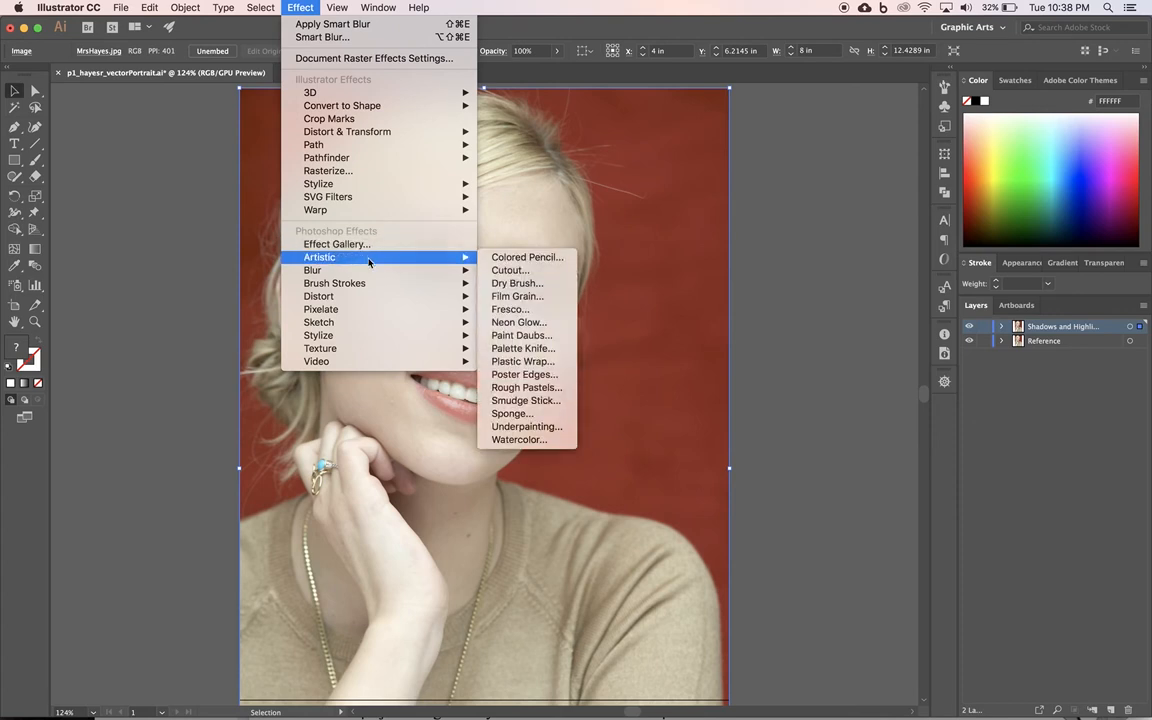
mouse_move(524, 374)
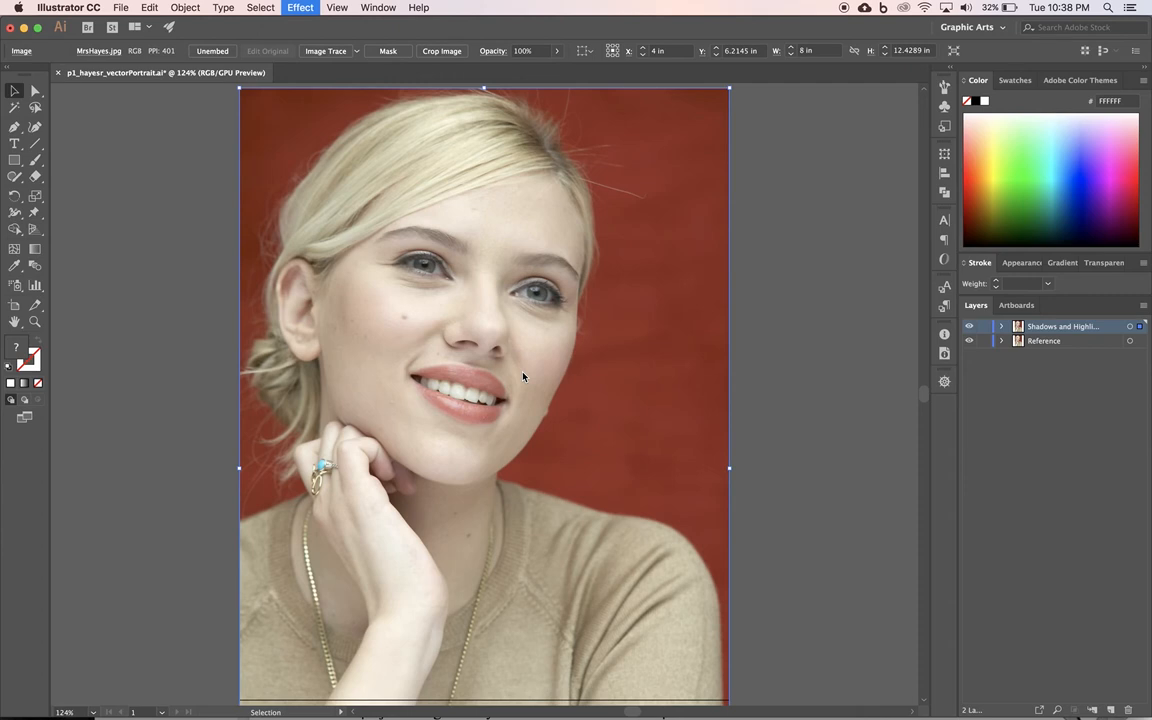
left_click(300, 7)
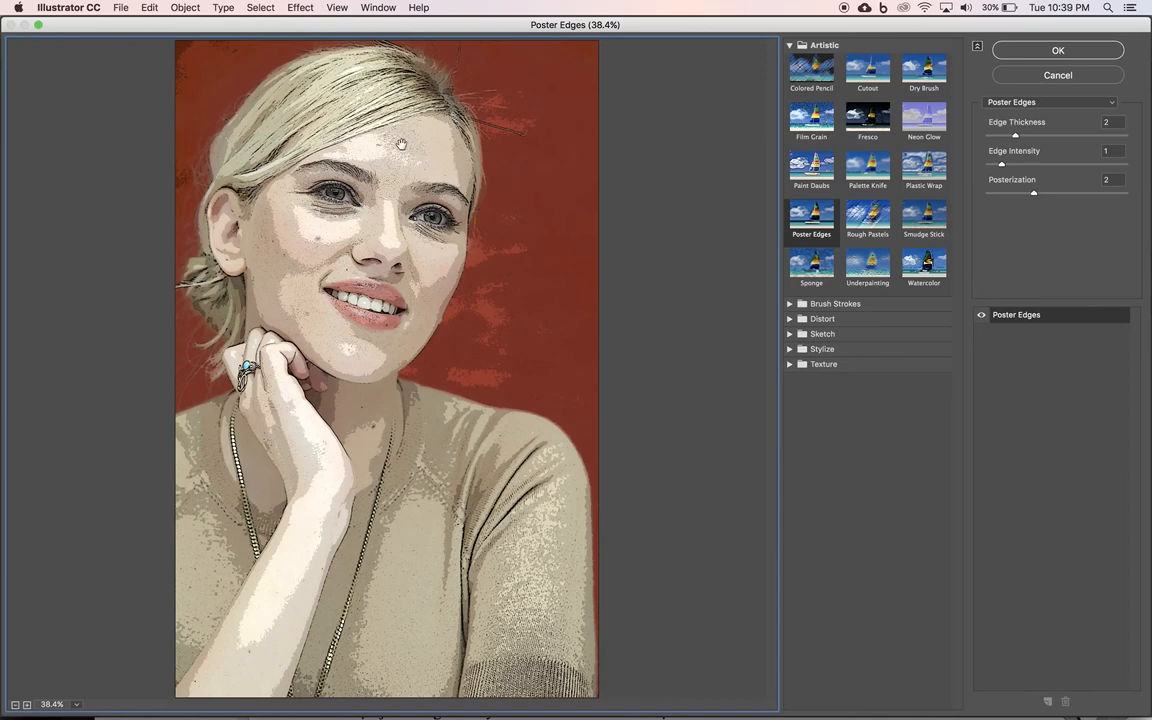
mouse_move(945, 153)
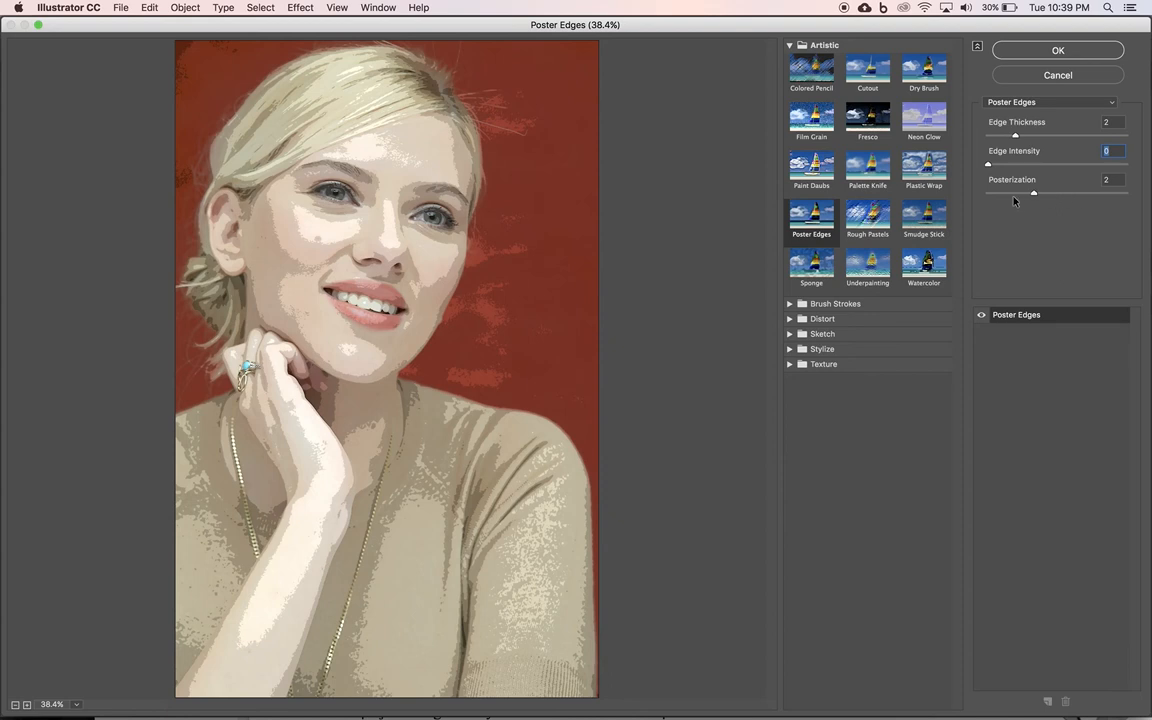
mouse_move(1058, 215)
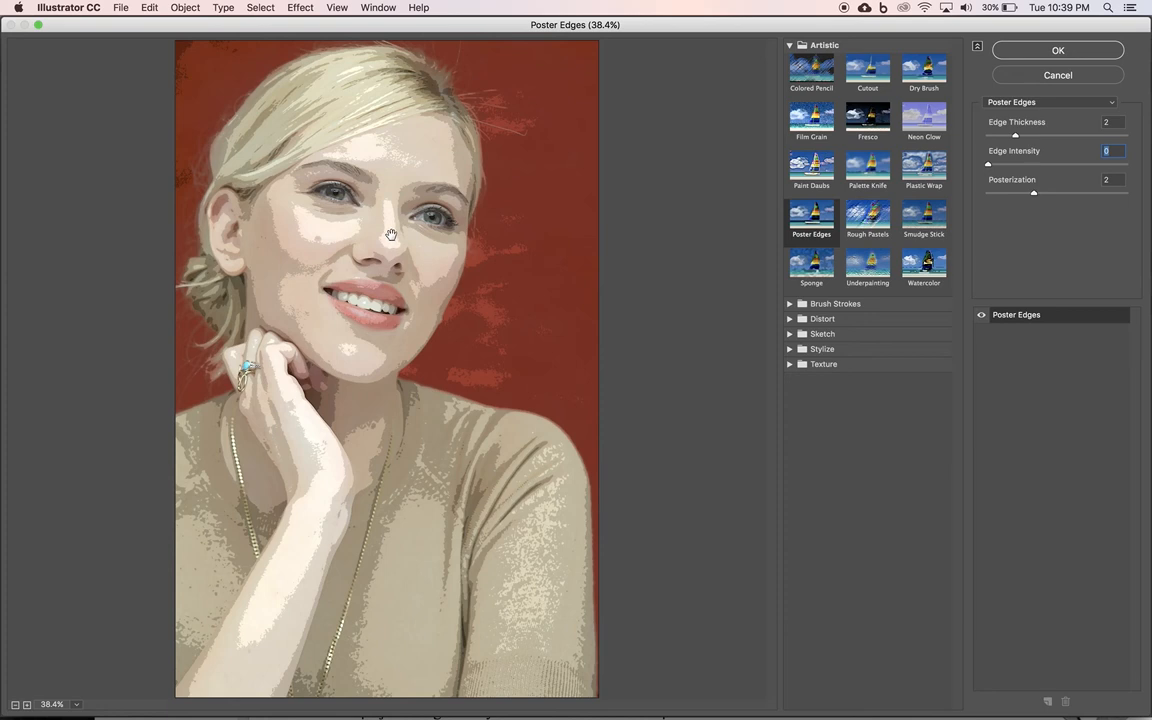
mouse_move(367, 175)
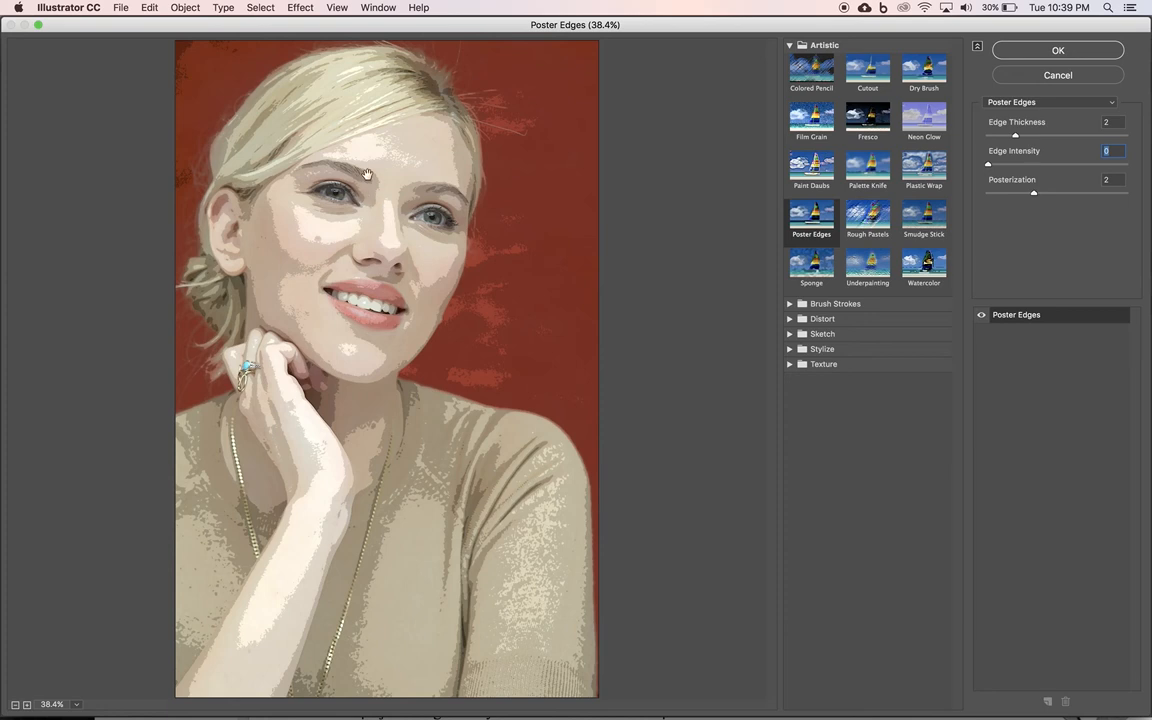
mouse_move(350, 354)
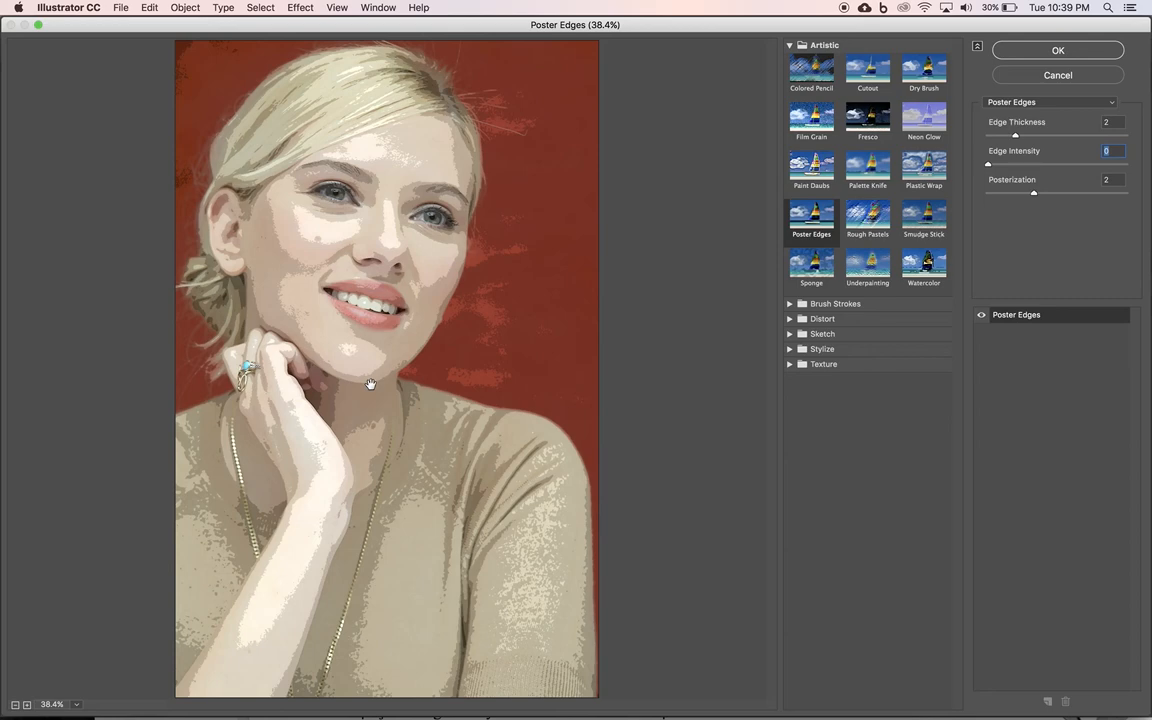
mouse_move(430, 136)
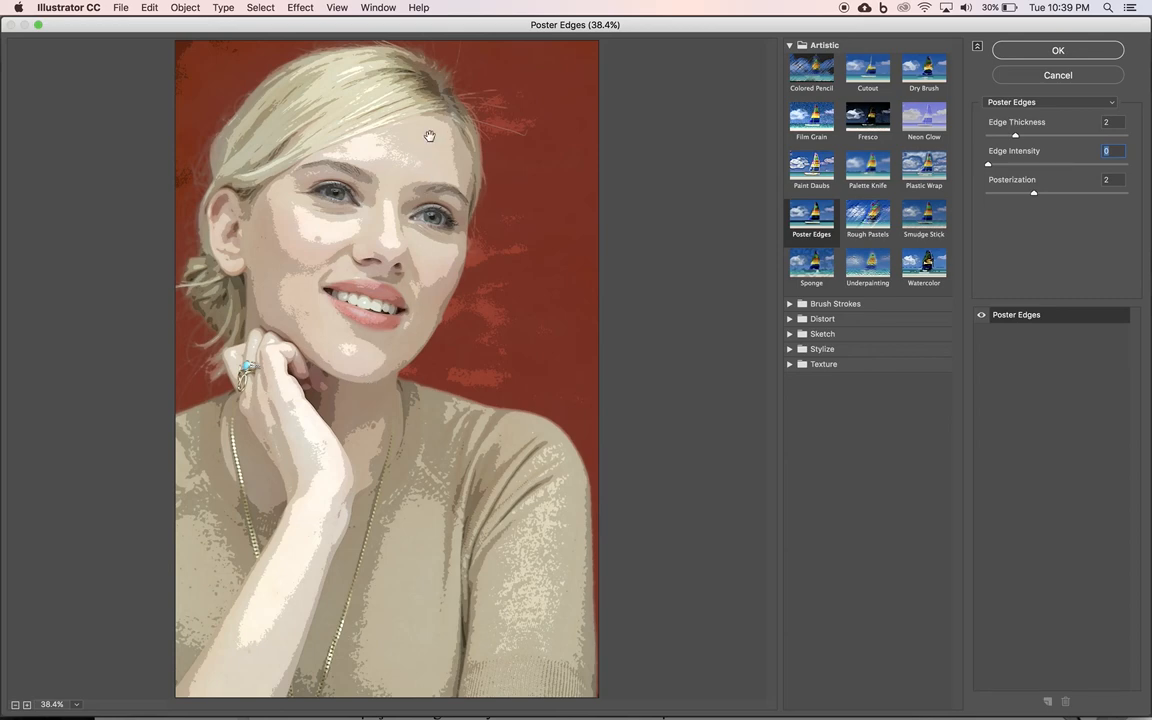
mouse_move(427, 139)
type("1")
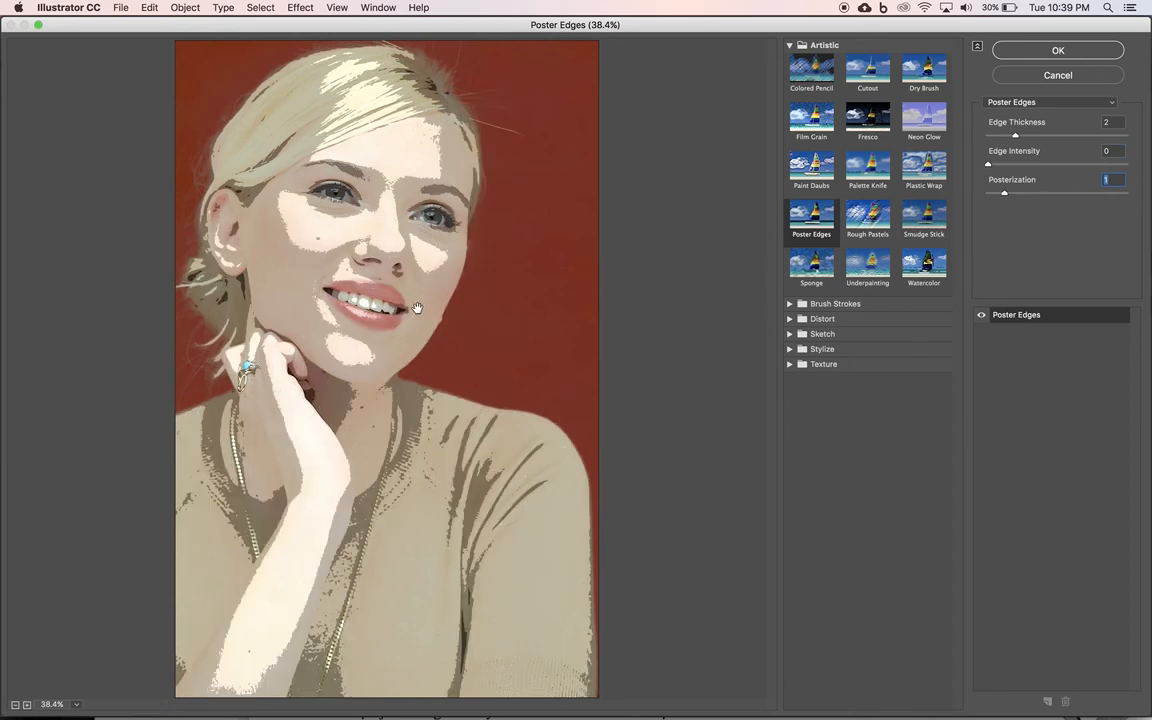
mouse_move(277, 292)
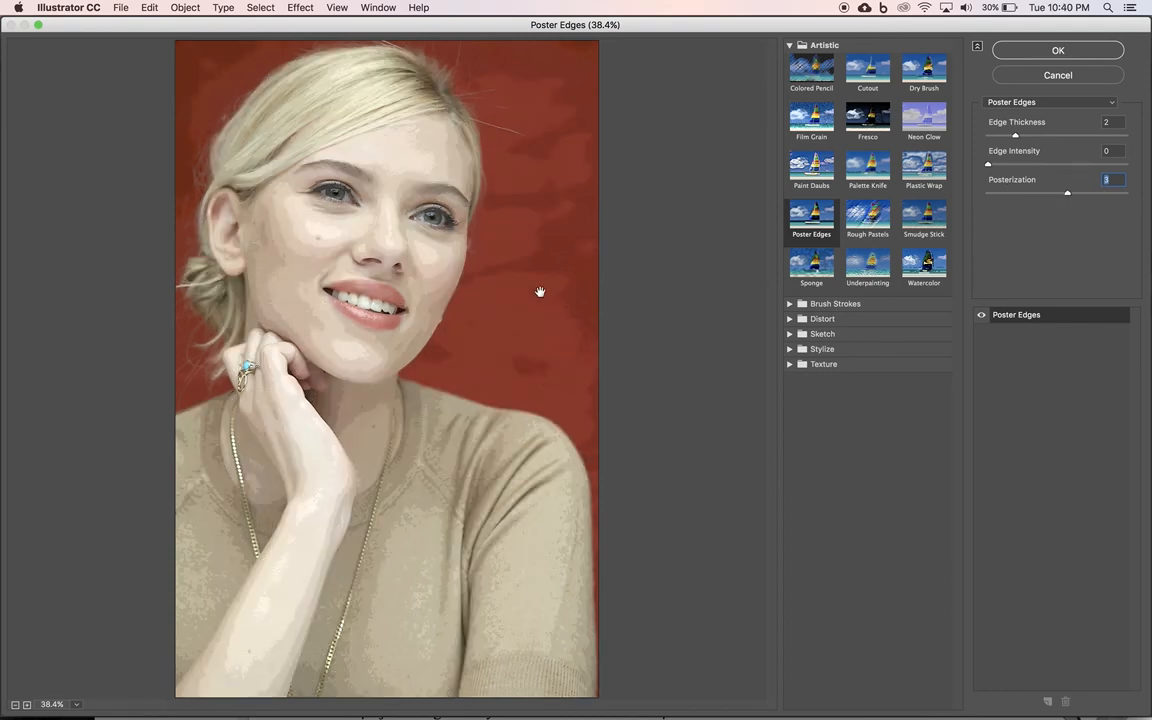
mouse_move(413, 298)
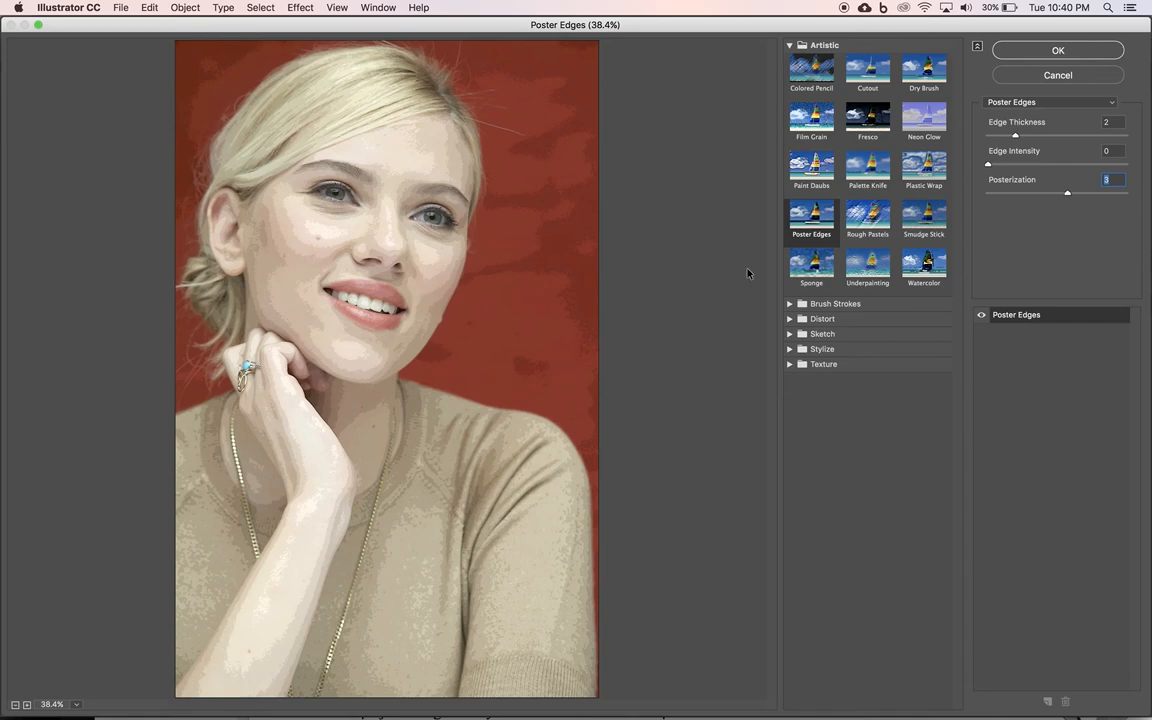
left_click_drag(1067, 192, 1043, 192)
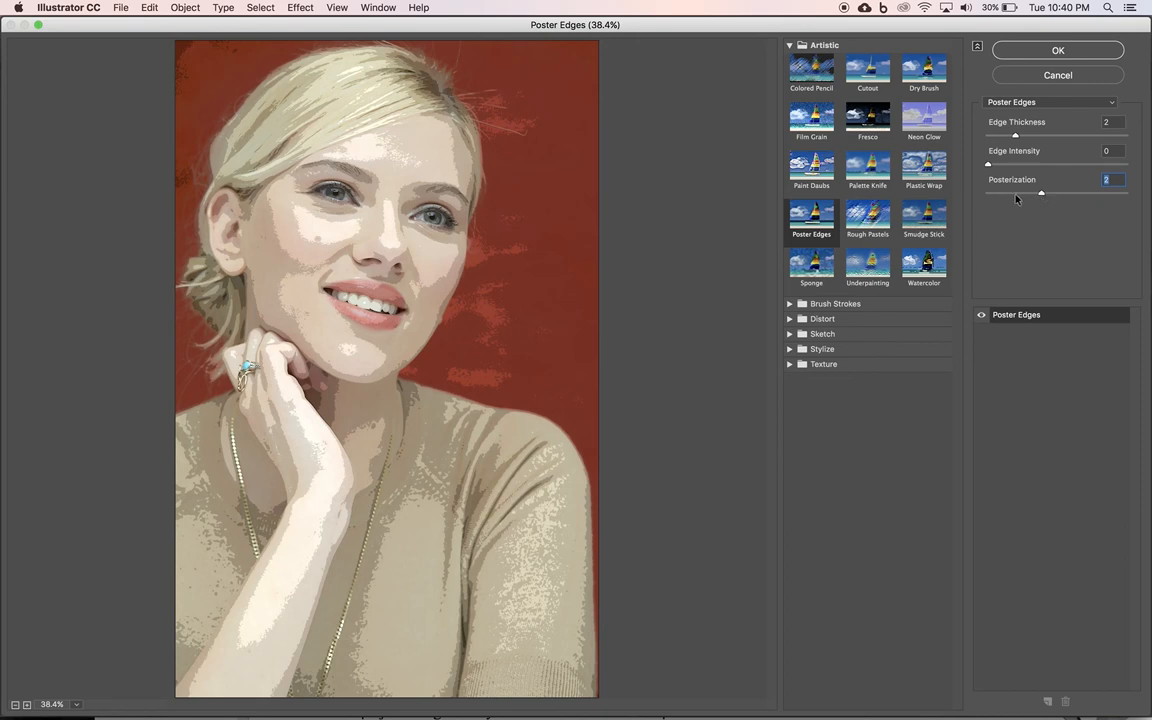
mouse_move(470, 168)
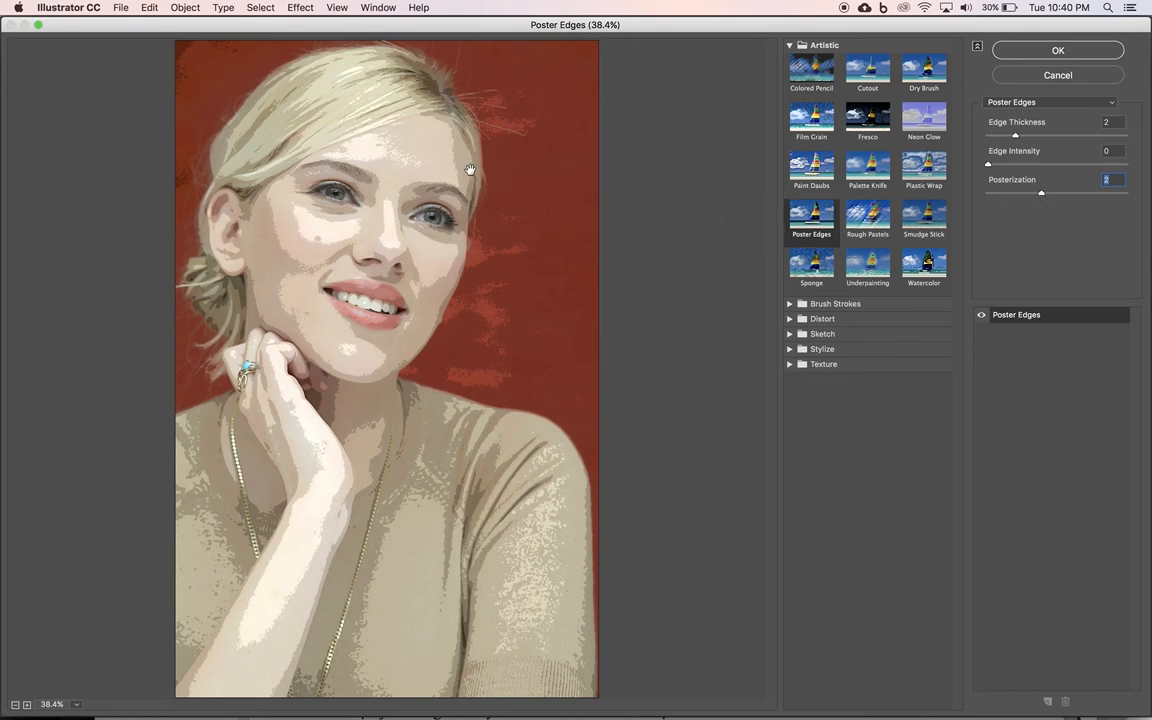
mouse_move(410, 152)
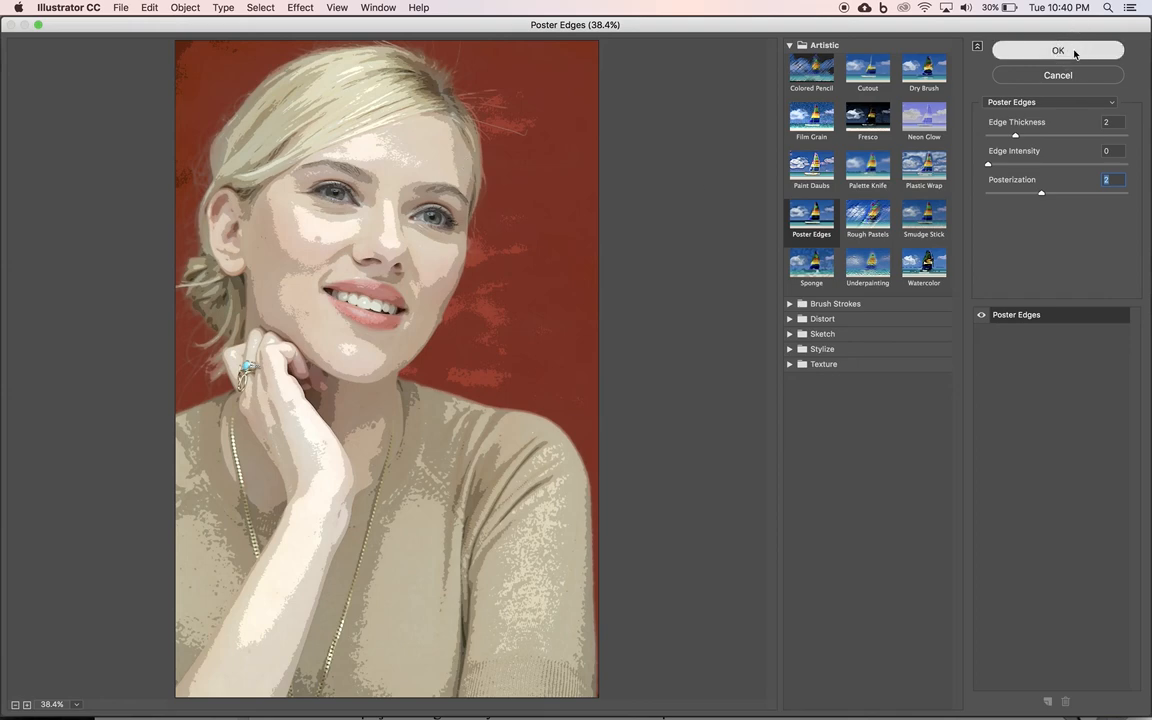
left_click(1057, 50)
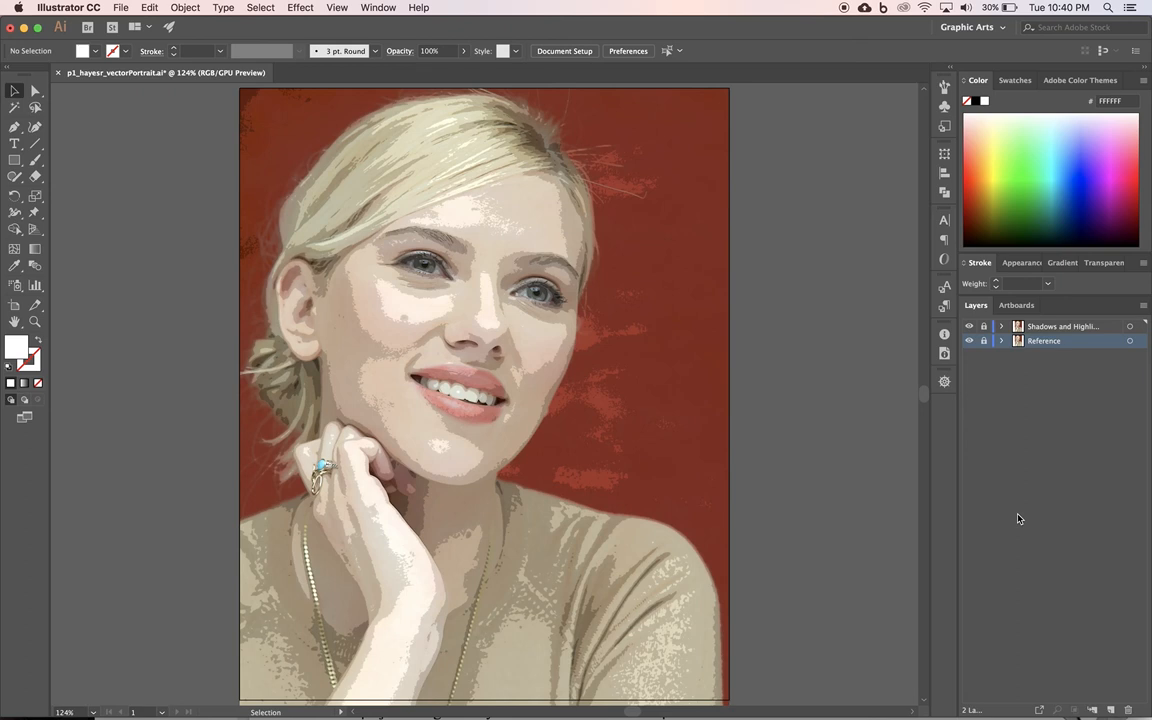
- Lock the image layers and hide the Shadows and Highlights layer
left_click(1060, 326)
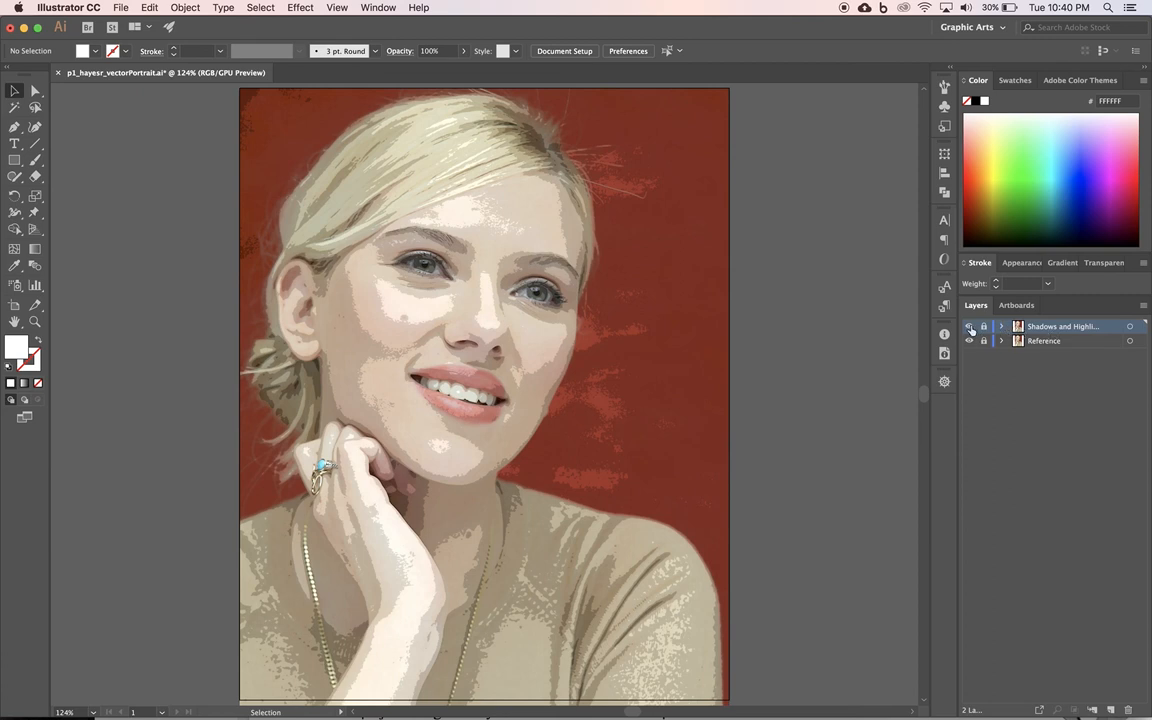
left_click(968, 326)
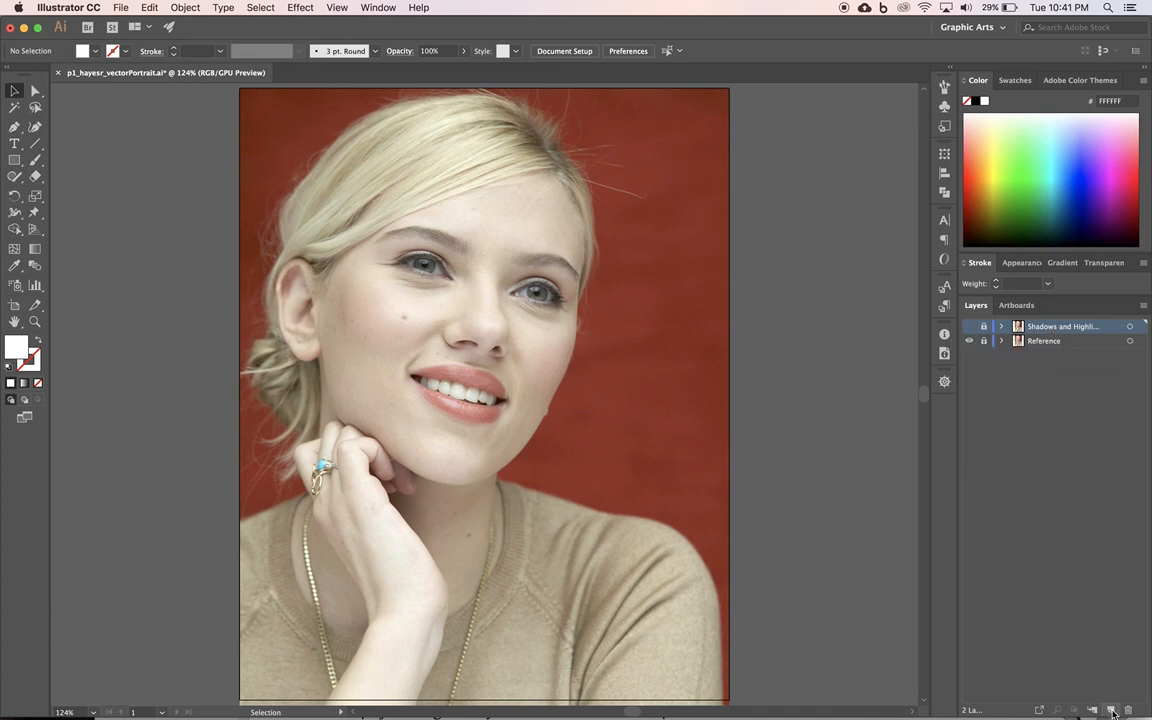
- Add a new top layer above the image layers, name it 'Face Base', and save
left_click(1111, 709)
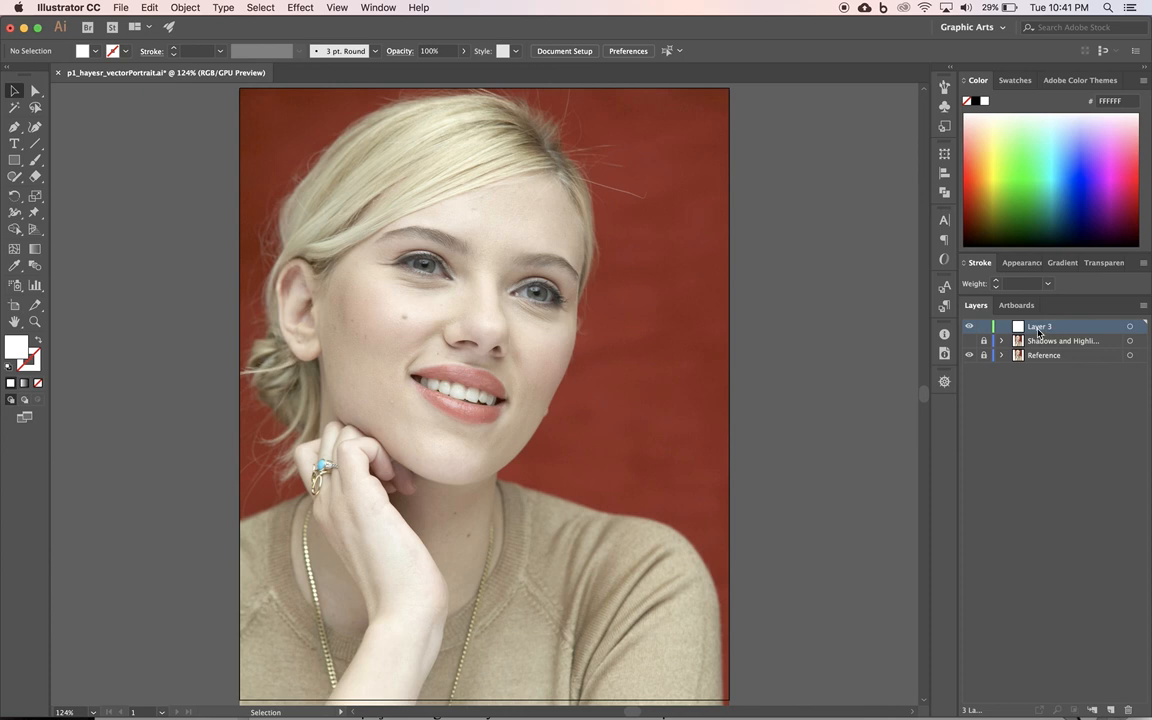
double_click(1040, 326)
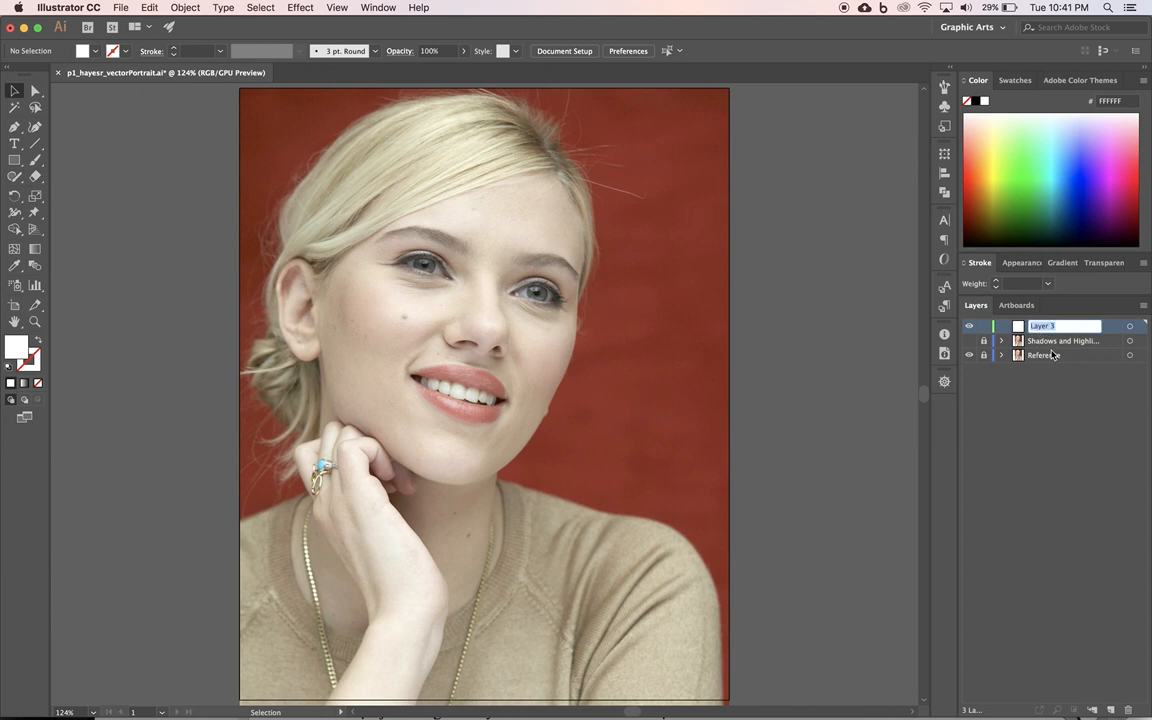
type("Face Base")
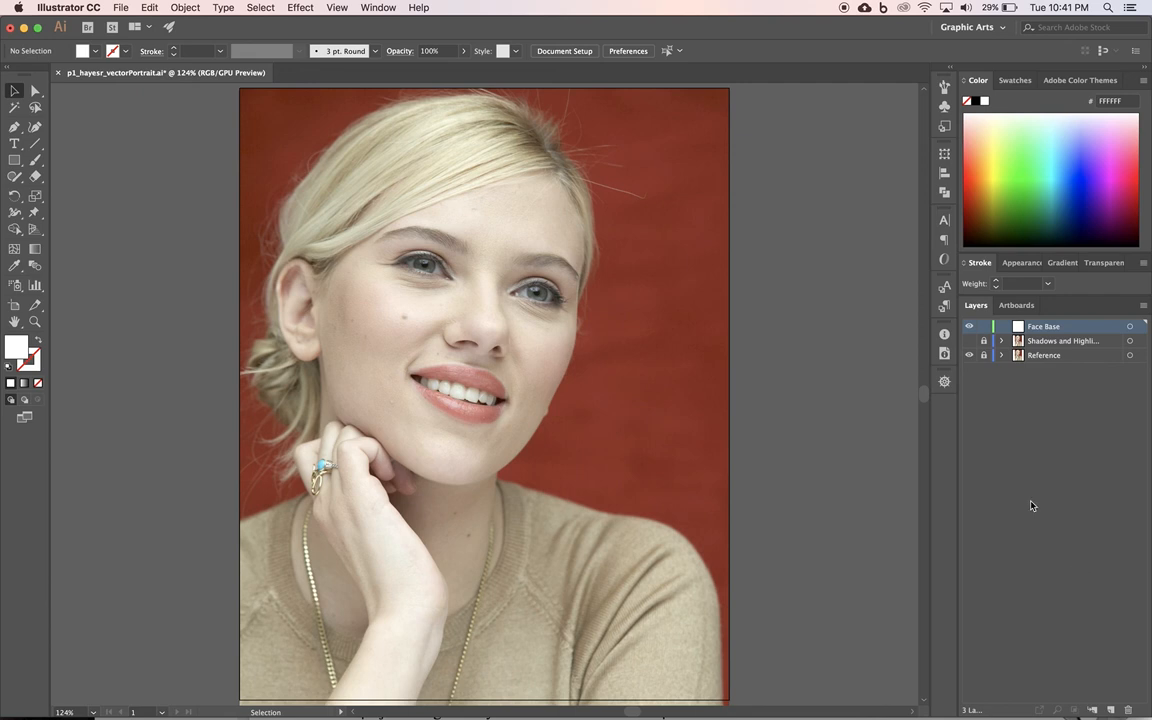
key("cmd+s")
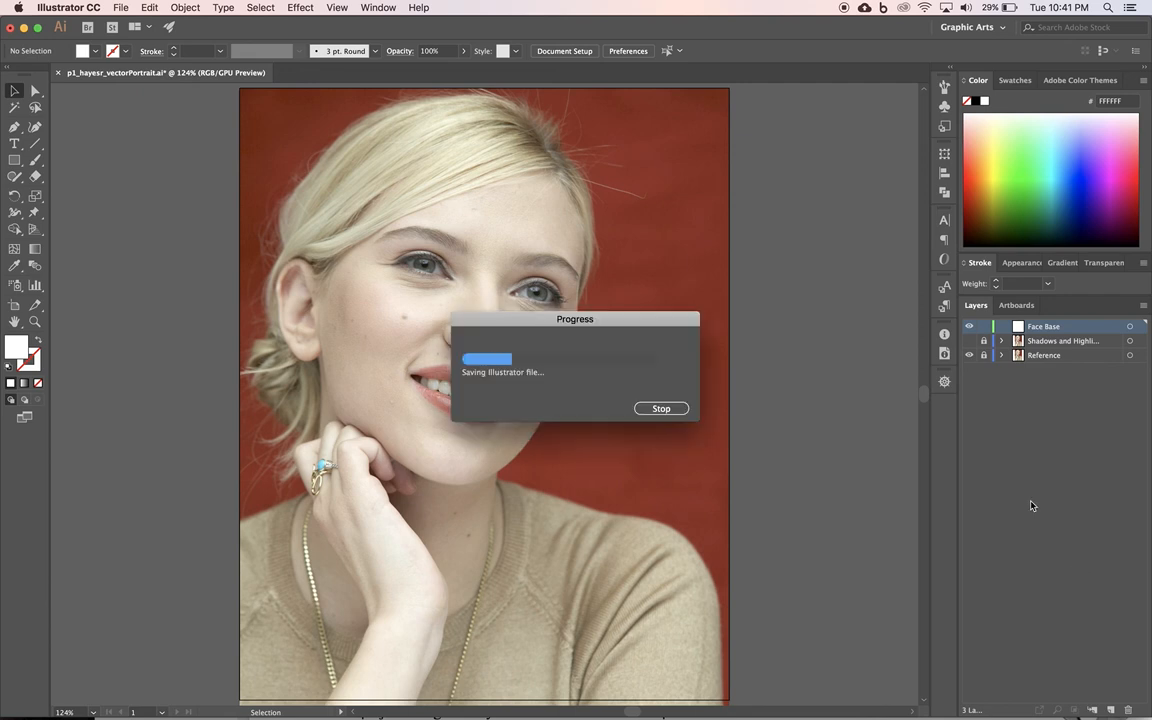